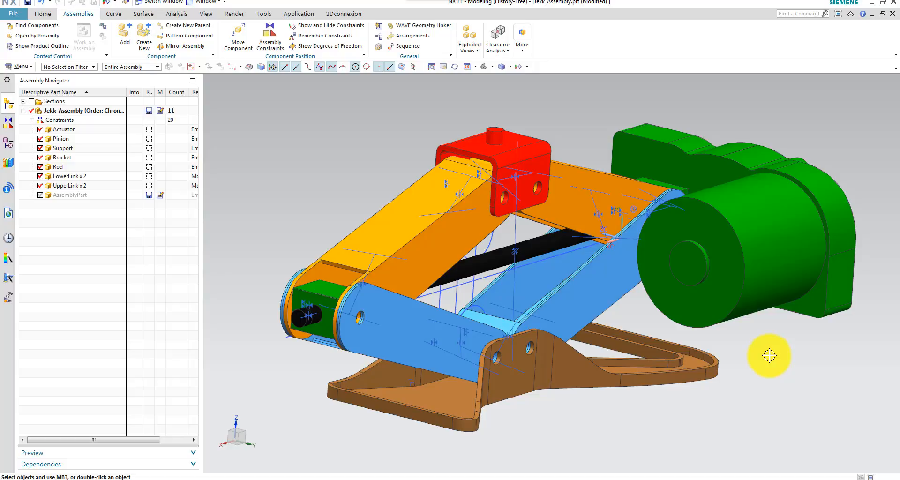
mouse_move(305, 105)
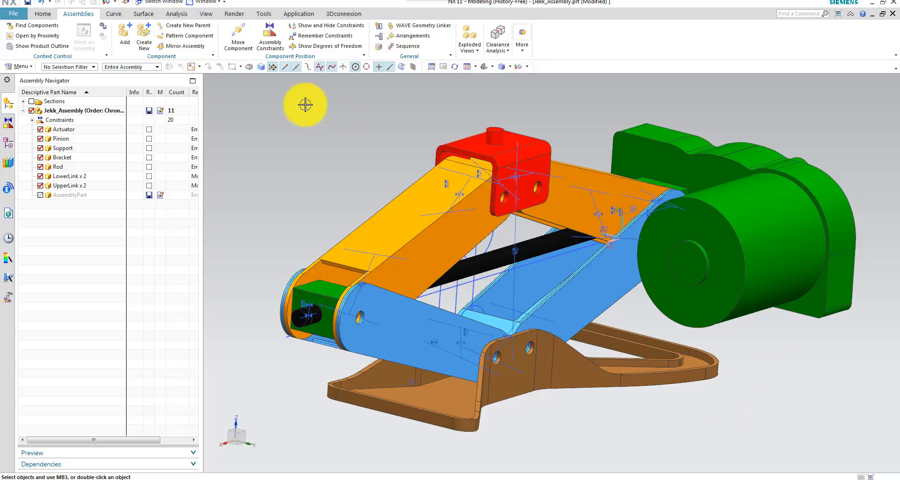
mouse_move(237, 37)
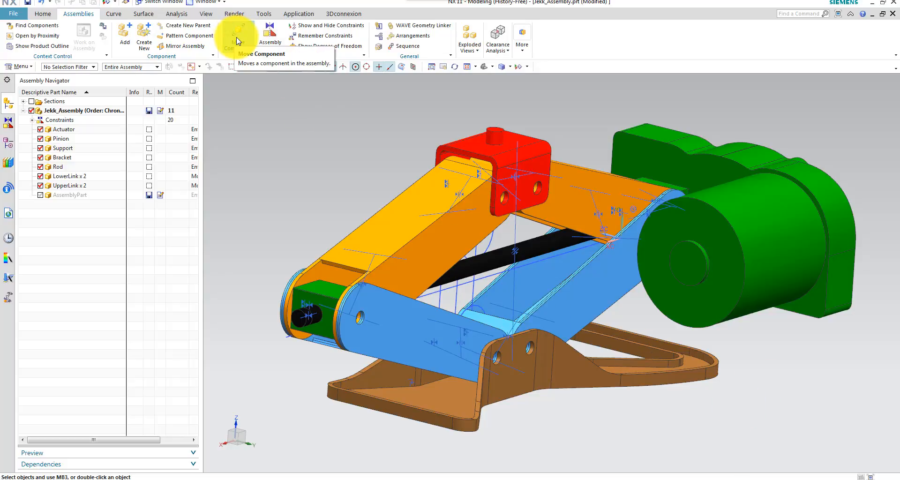
- With Move Component, drag the red bracket down the ZC axis and back to its starting height
left_click(238, 35)
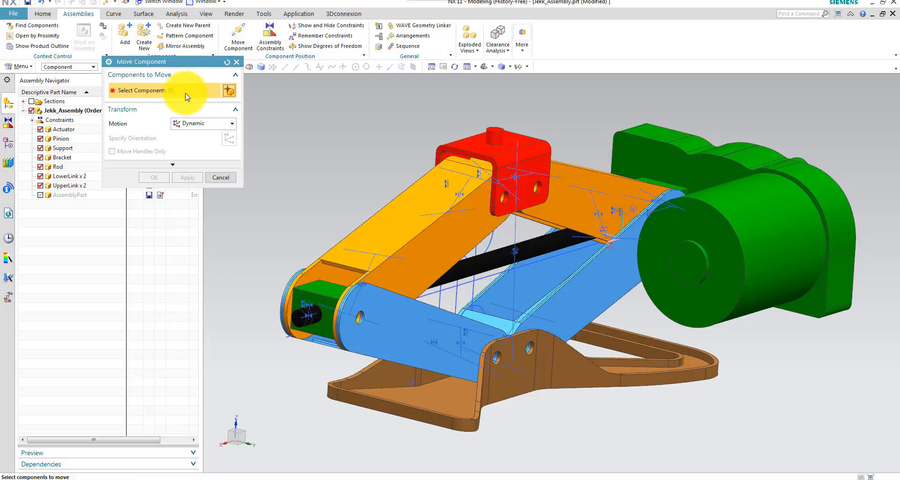
left_click(499, 172)
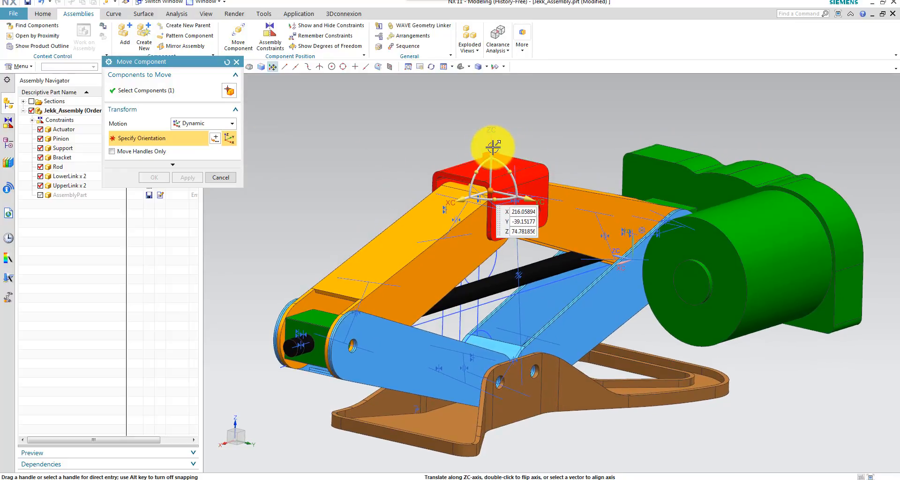
left_click_drag(495, 148, 487, 195)
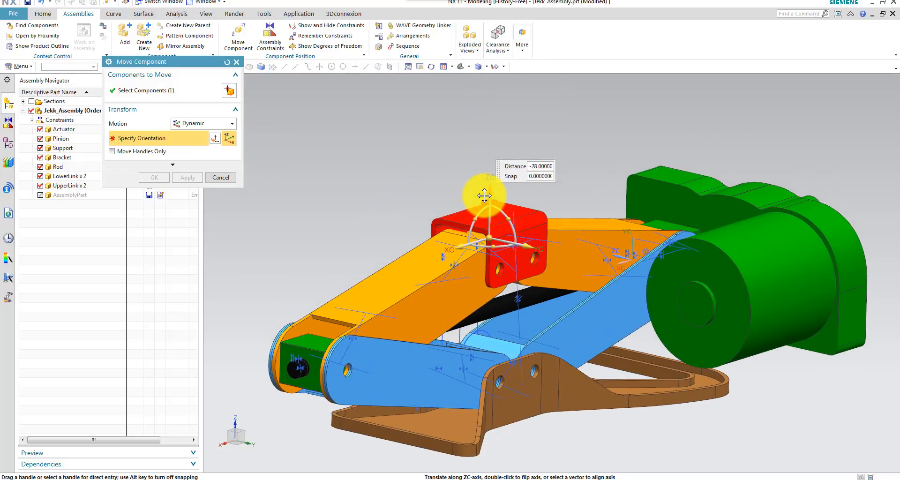
left_click_drag(484, 195, 490, 189)
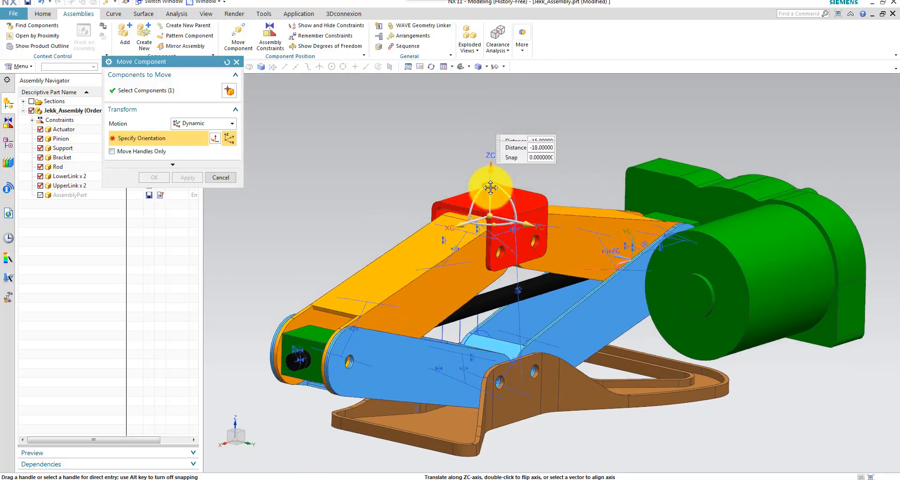
left_click_drag(490, 188, 490, 126)
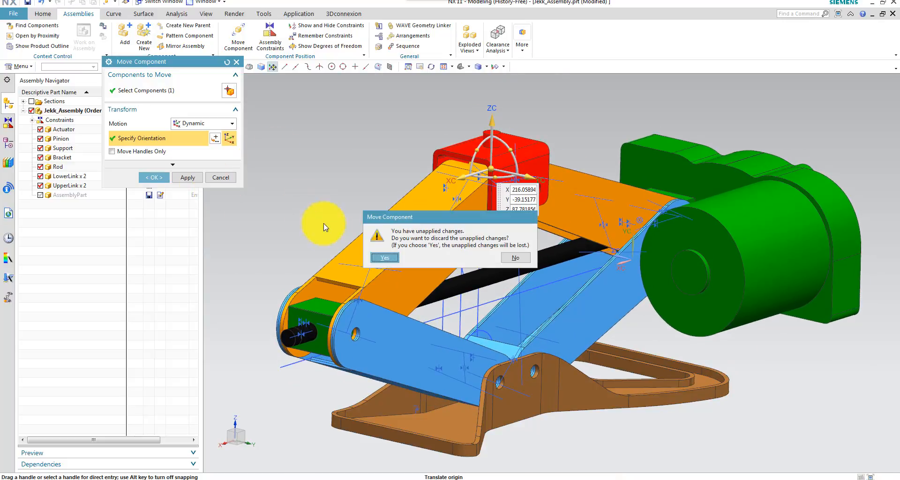
- Discard the unapplied bracket move at the prompt
left_click(384, 257)
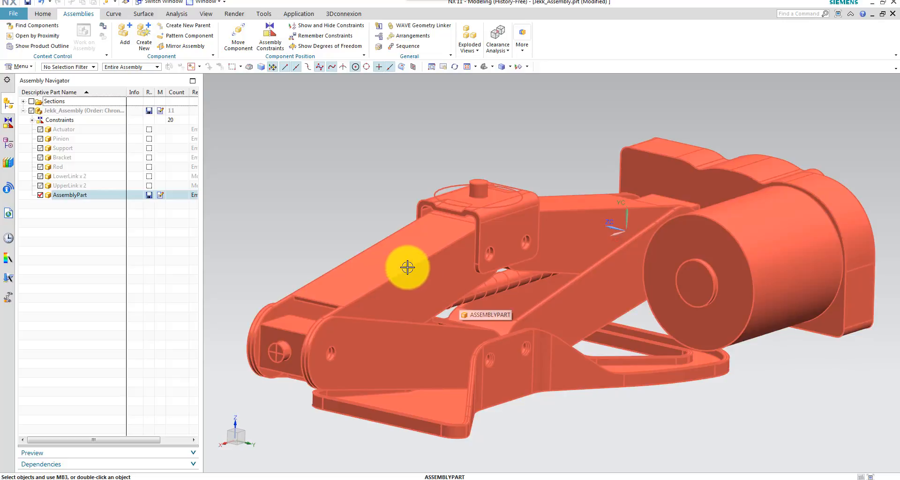
mouse_move(395, 277)
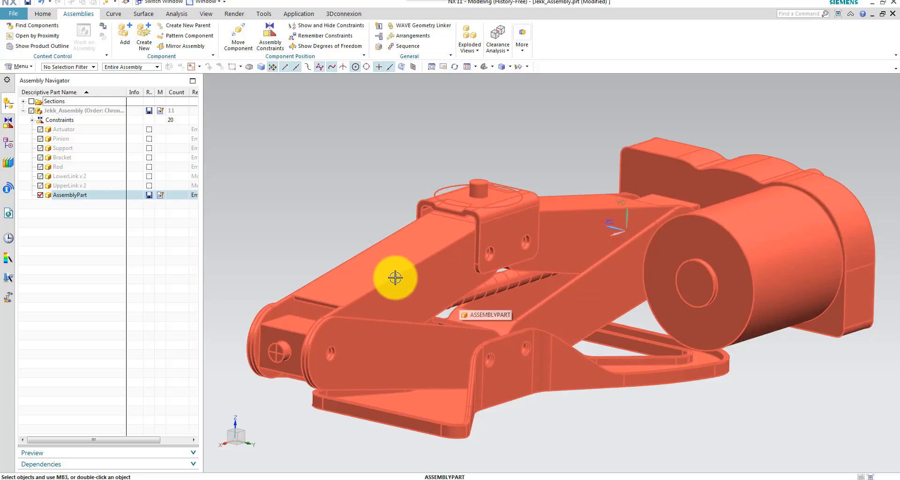
mouse_move(429, 271)
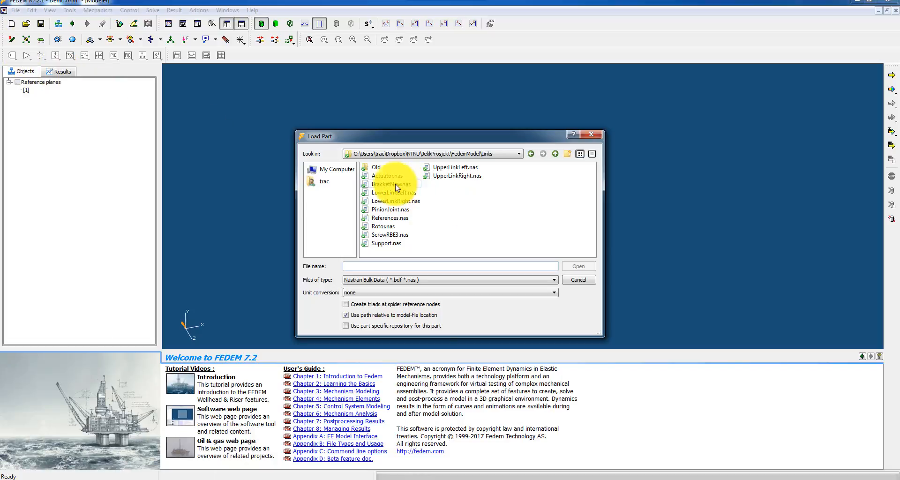
- Load all the .nas part files from the Links folder into the model
left_click(385, 175)
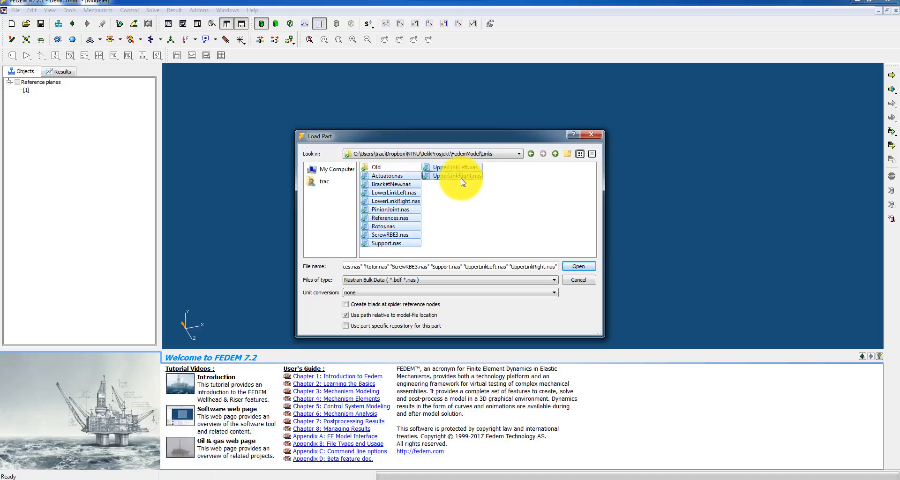
mouse_move(577, 266)
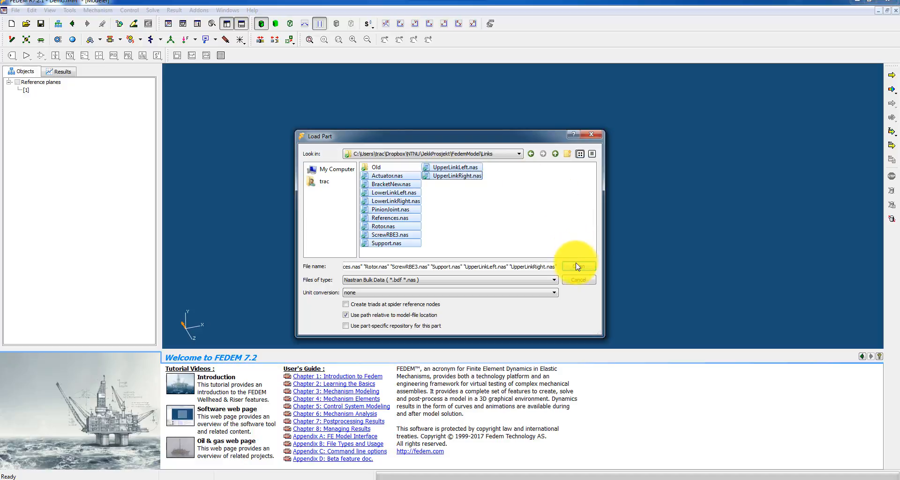
left_click(576, 267)
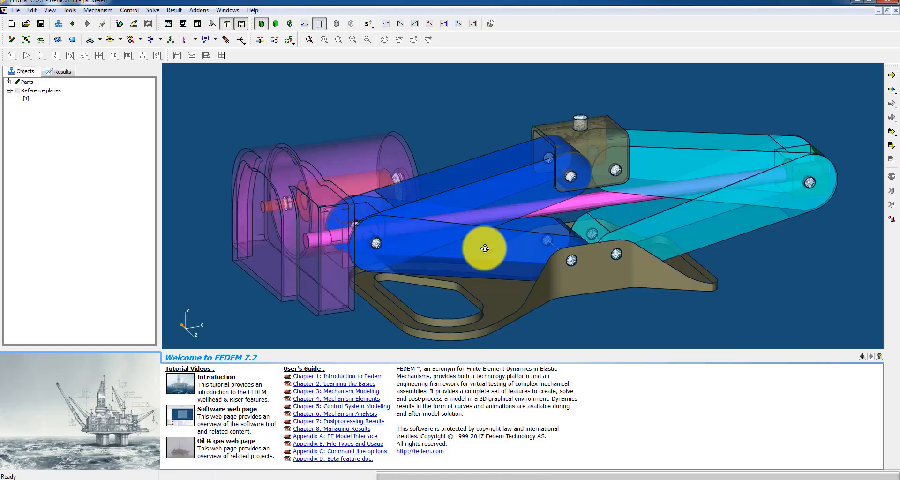
- Rotate the jack, preview UpperLinkLeft's mesh lines, revert to outline lines and close Item Appearance
left_click_drag(487, 248, 491, 231)
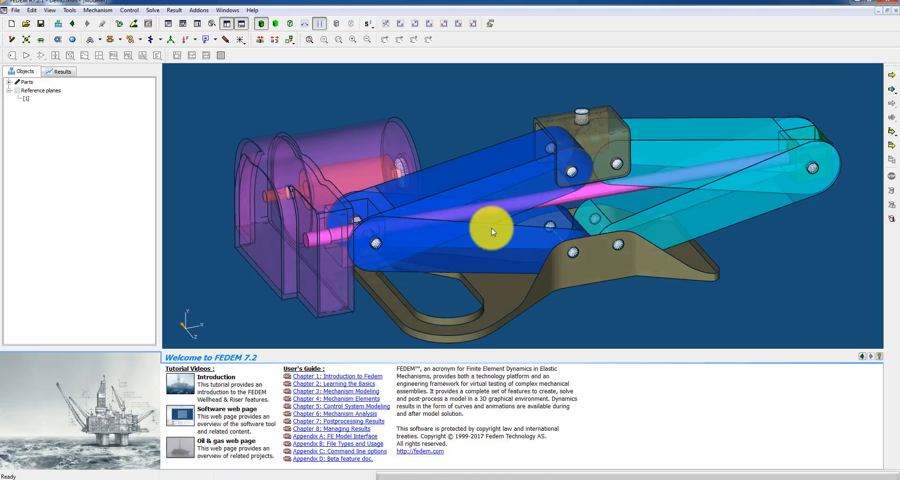
left_click_drag(492, 232, 472, 222)
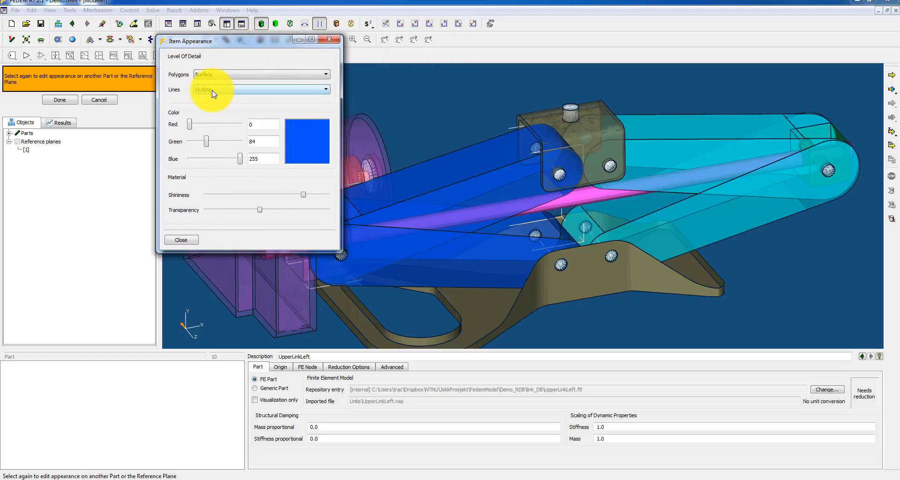
left_click(325, 90)
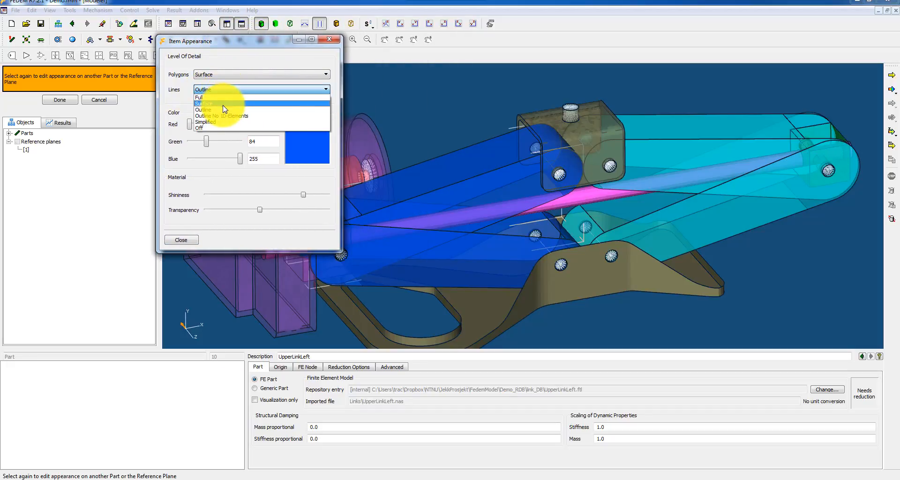
left_click(203, 103)
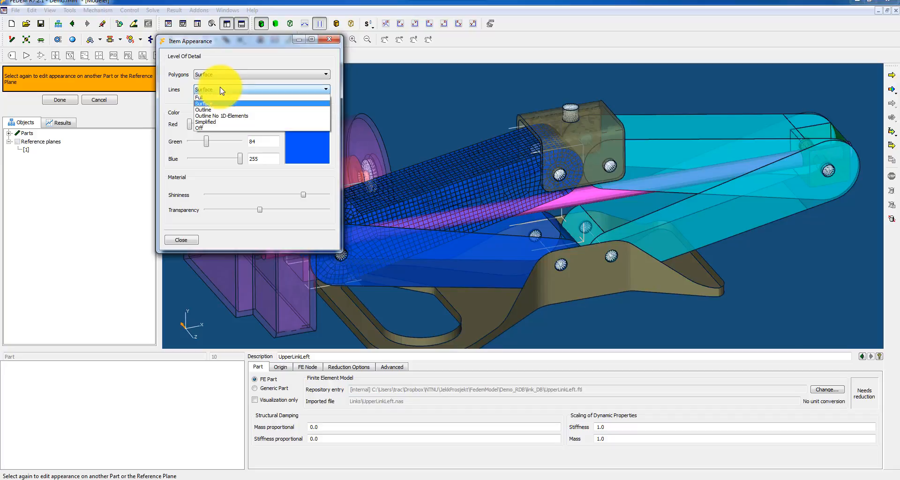
left_click(202, 110)
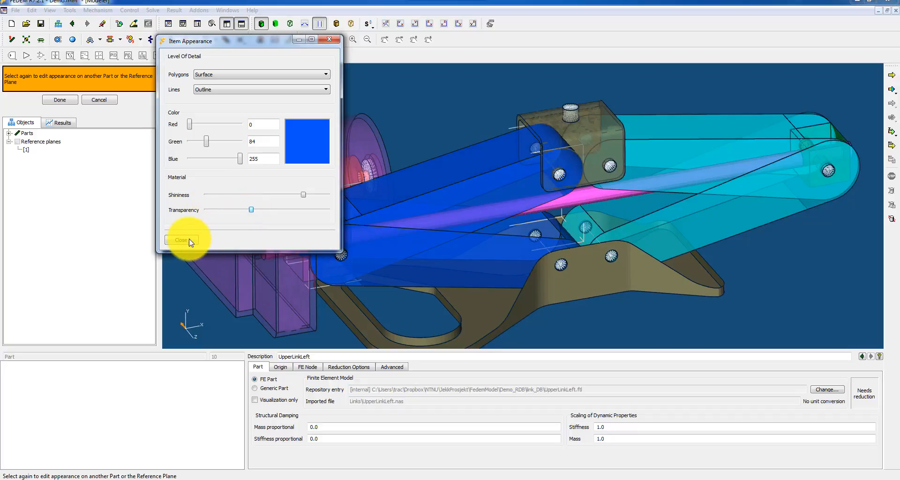
left_click(181, 239)
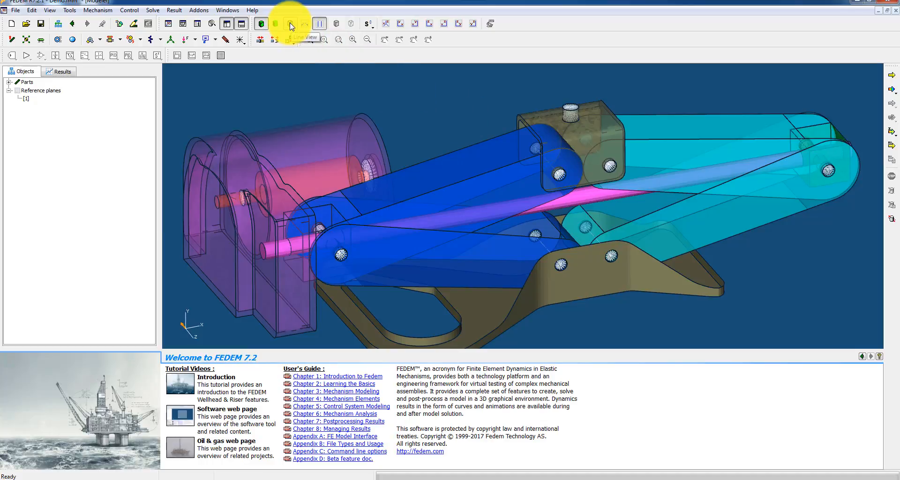
- Switch the model to a see-through line wireframe view
left_click(289, 24)
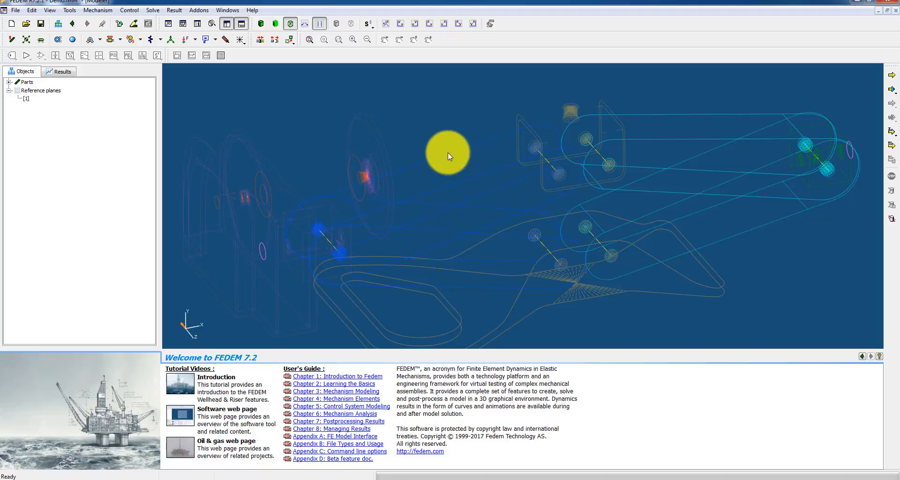
mouse_move(571, 275)
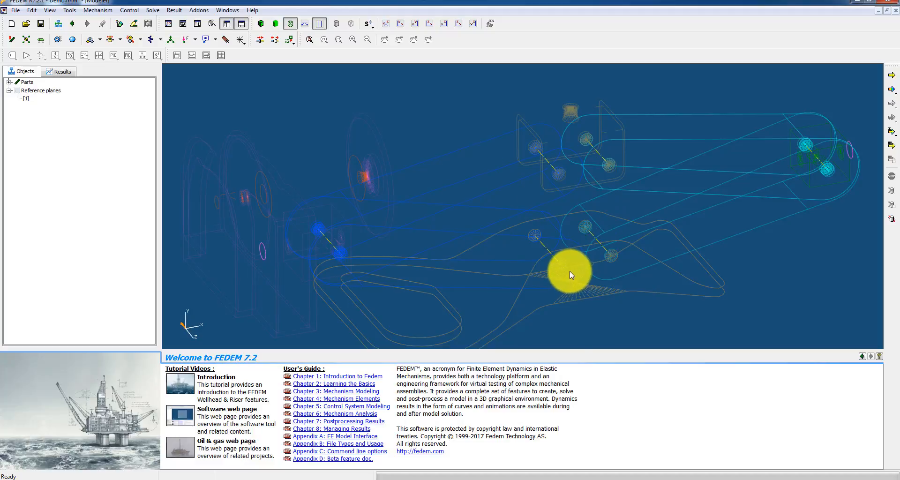
mouse_move(565, 270)
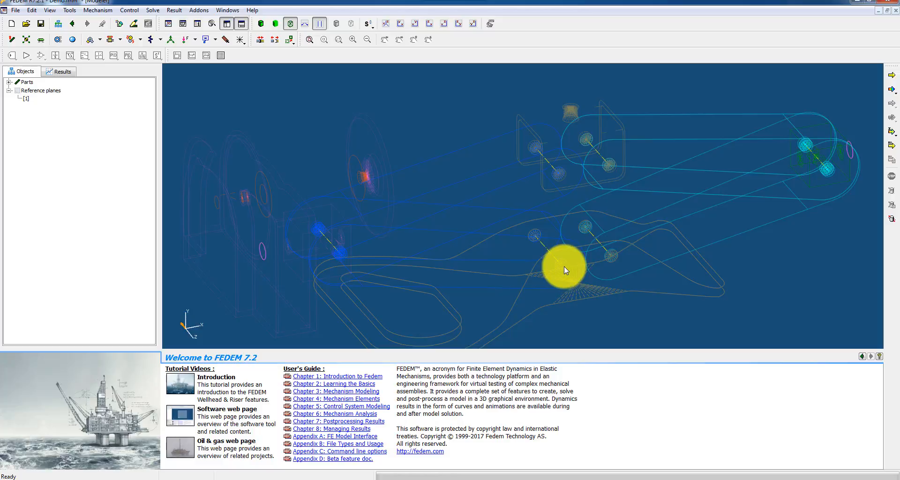
mouse_move(435, 129)
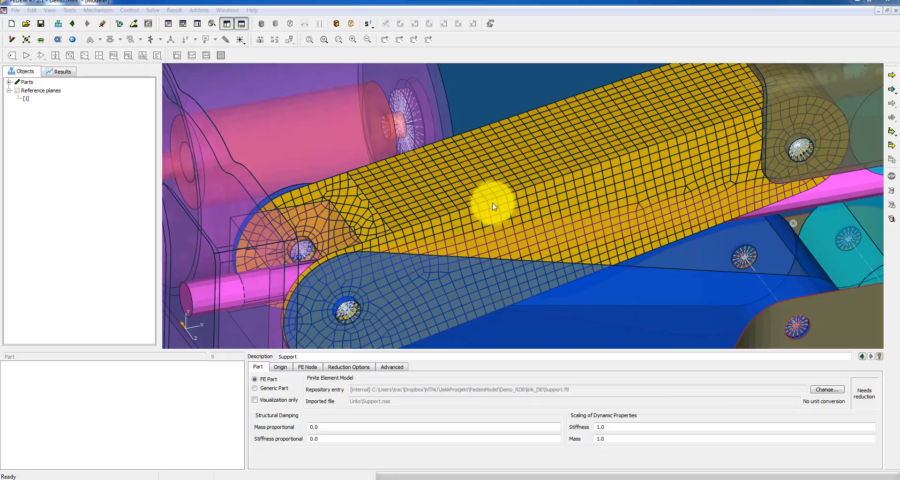
mouse_move(476, 206)
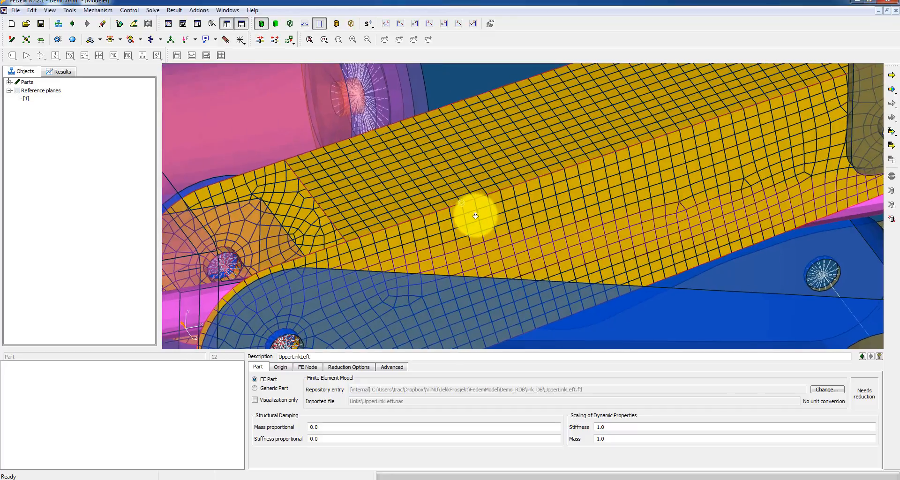
- Start a point-to-point move and pick the from-point on UpperLinkLeft
left_click(290, 39)
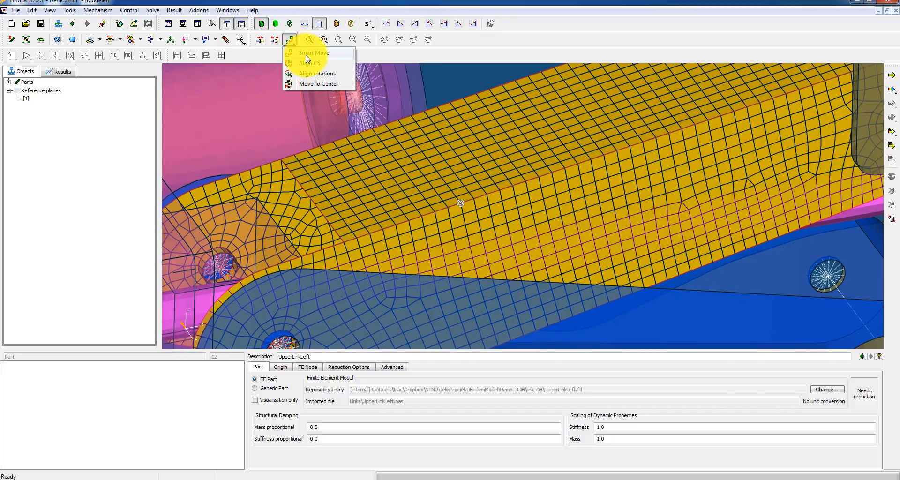
left_click(313, 52)
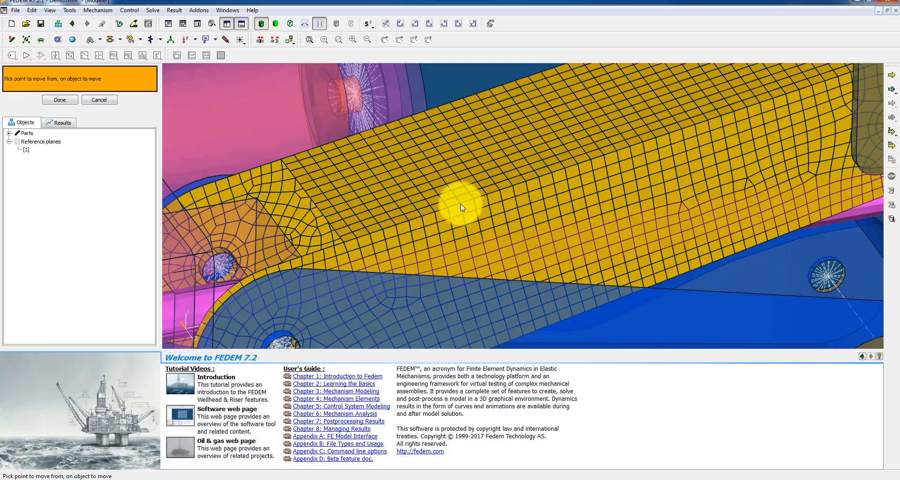
left_click(453, 208)
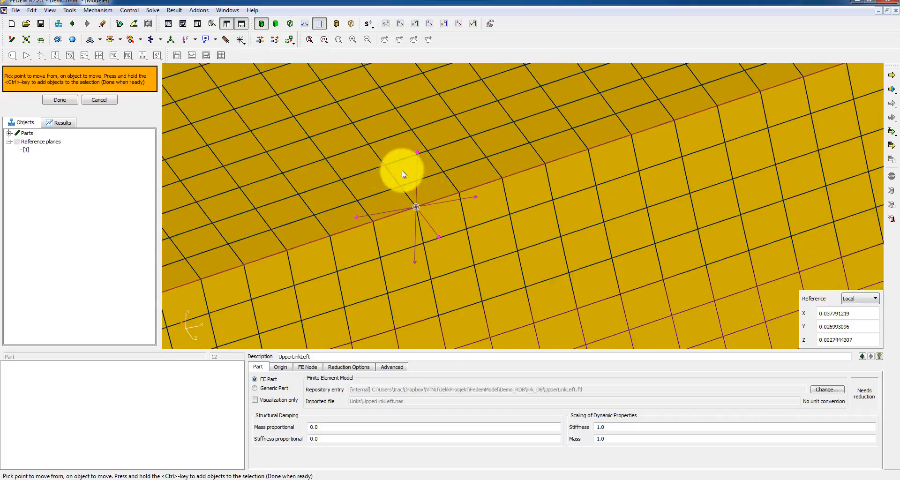
mouse_move(392, 216)
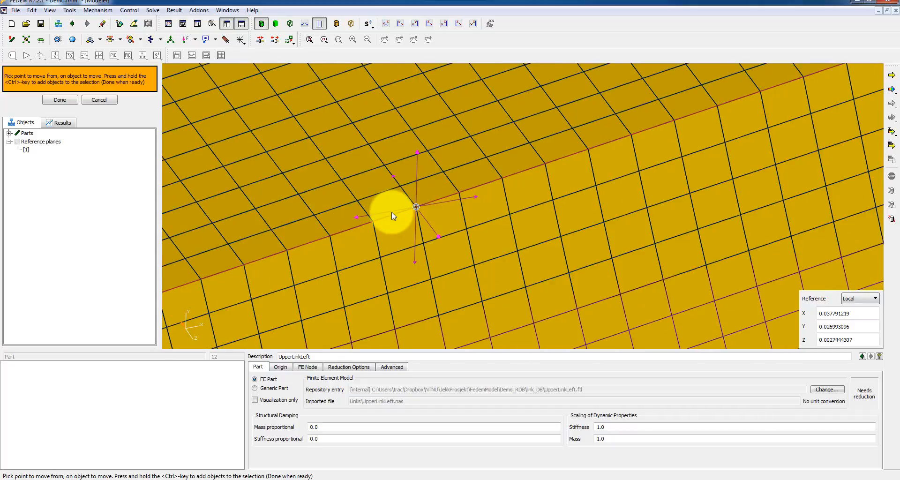
mouse_move(427, 208)
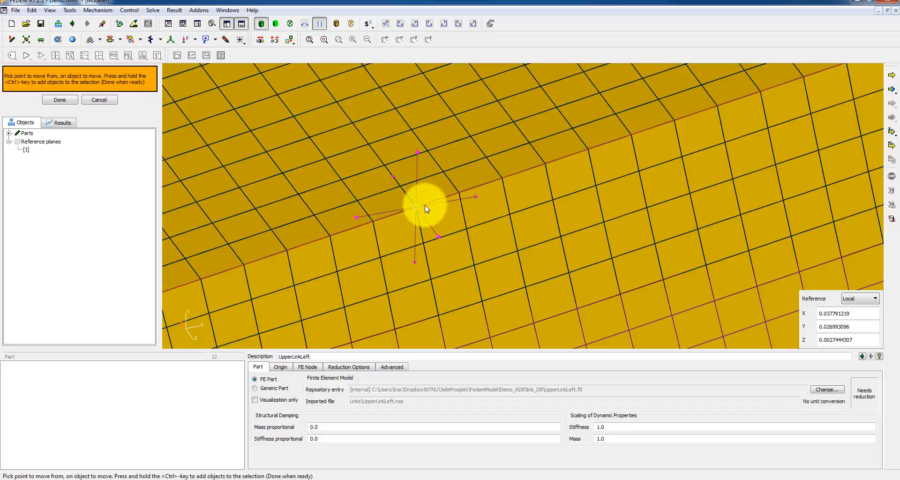
mouse_move(459, 193)
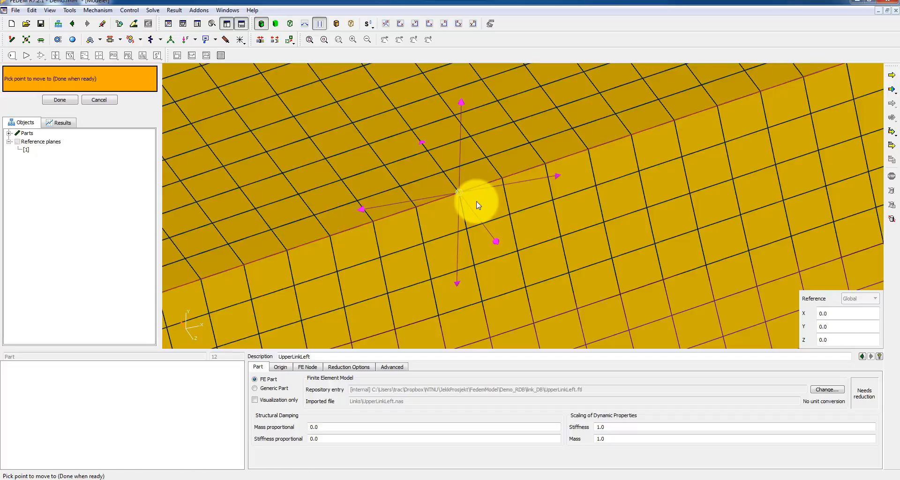
mouse_move(641, 178)
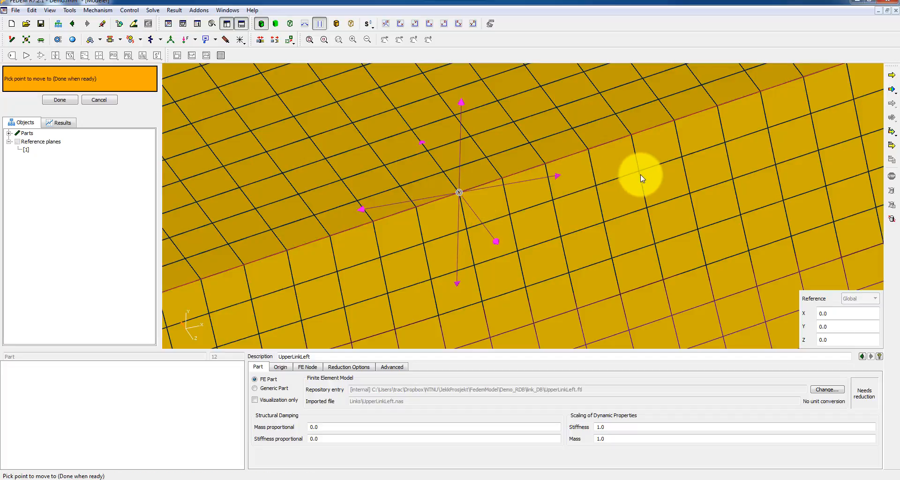
mouse_move(641, 176)
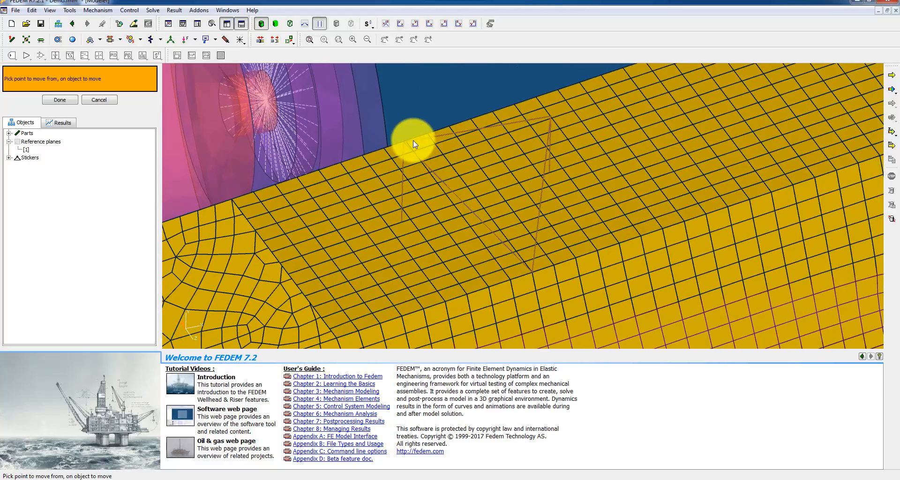
mouse_move(534, 279)
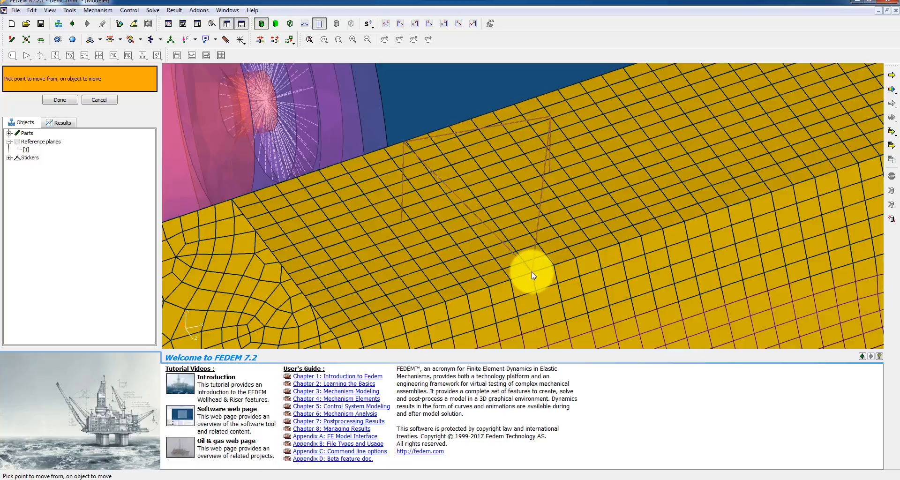
mouse_move(532, 277)
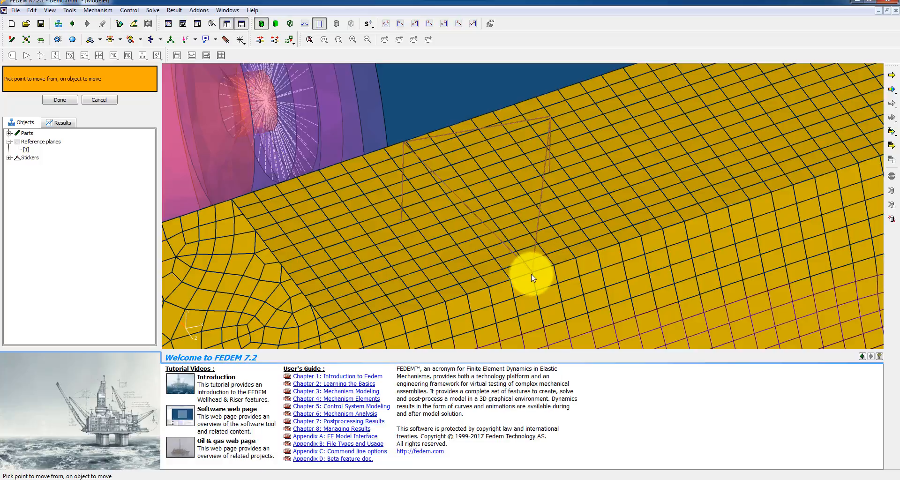
mouse_move(530, 275)
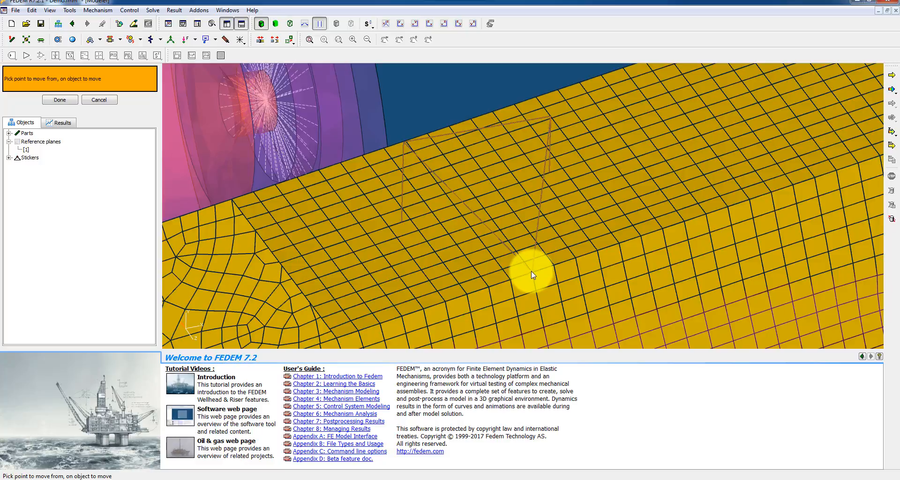
mouse_move(705, 219)
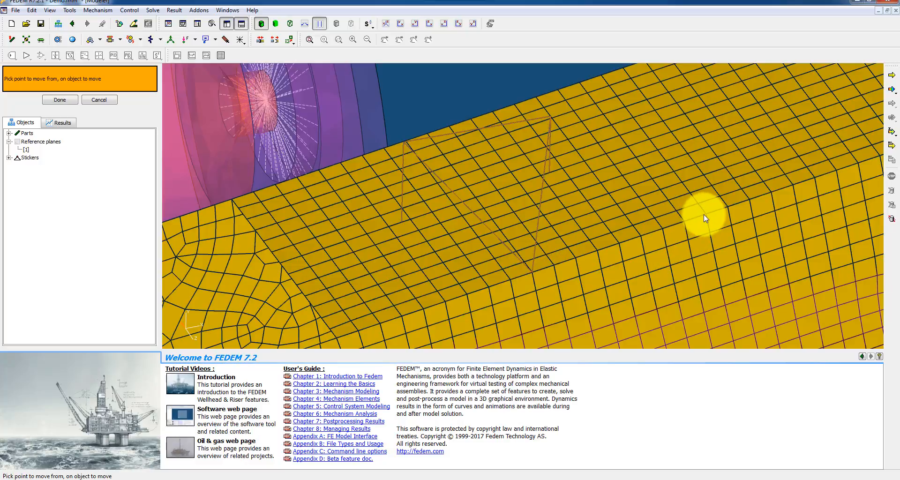
- Pick a new starting point on the UpperLinkLeft mesh for the move
left_click(649, 257)
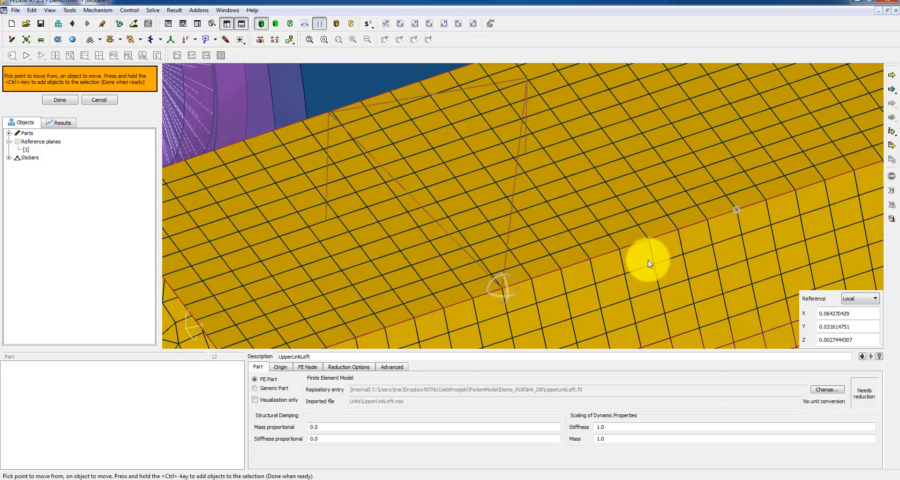
mouse_move(497, 248)
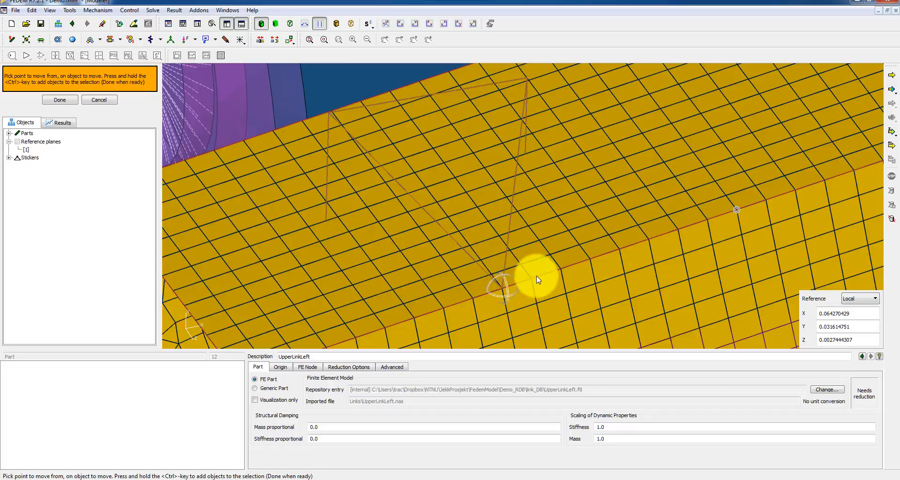
mouse_move(738, 213)
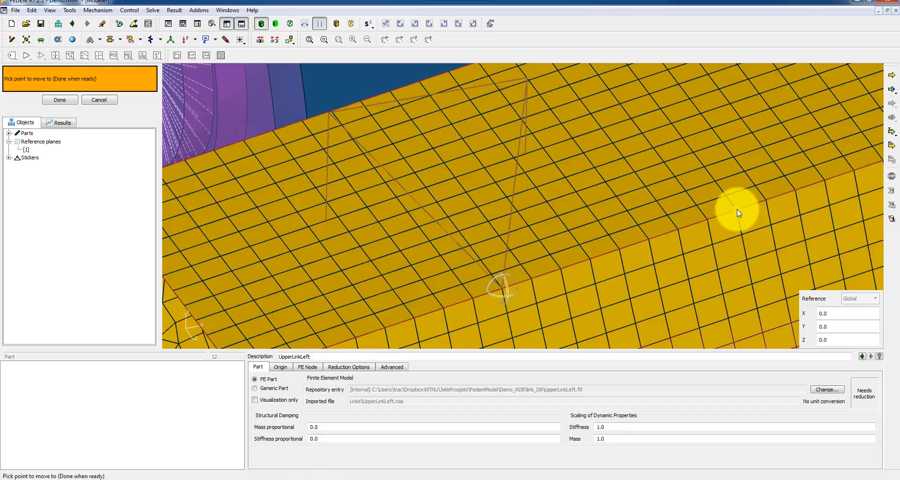
mouse_move(697, 157)
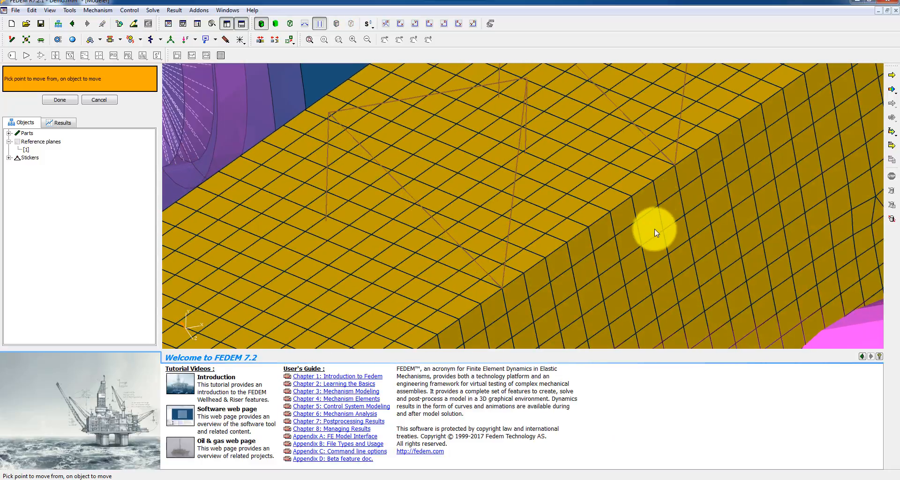
mouse_move(573, 268)
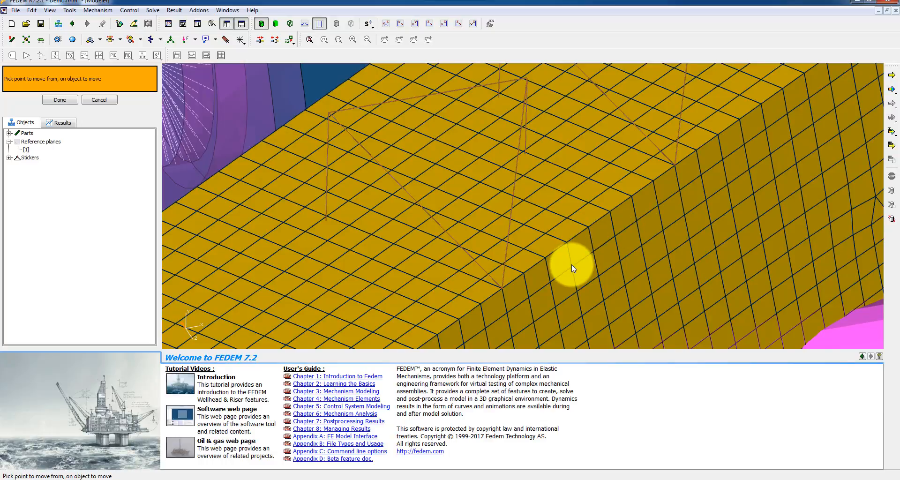
mouse_move(654, 184)
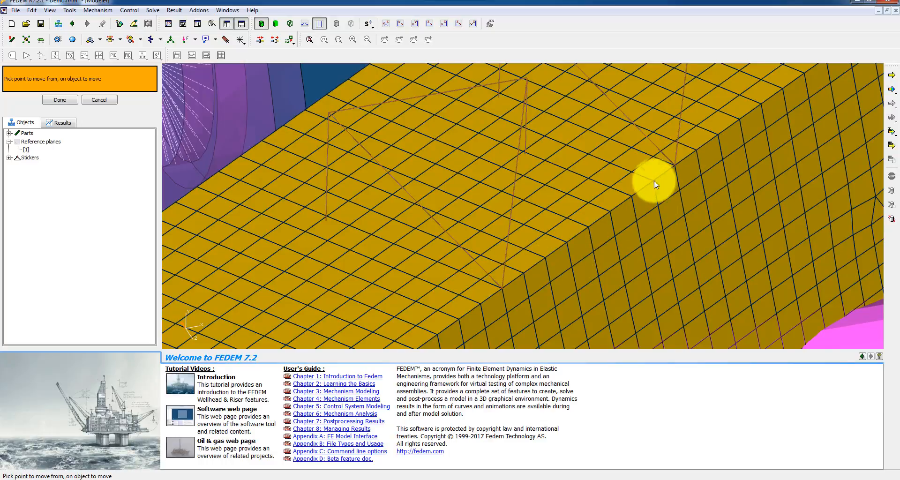
mouse_move(596, 221)
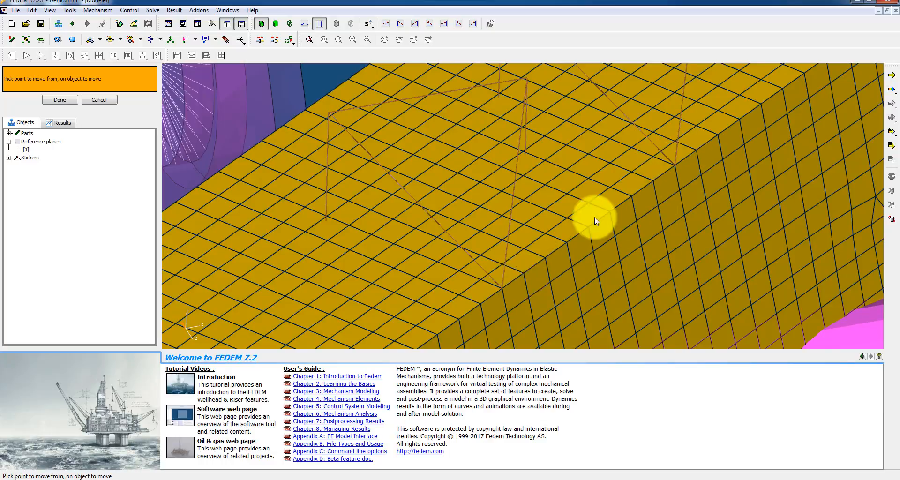
mouse_move(606, 226)
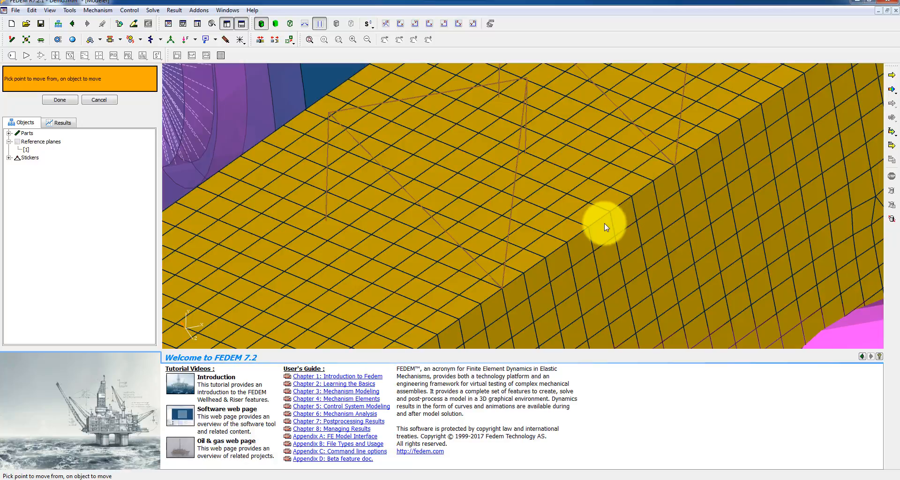
mouse_move(605, 221)
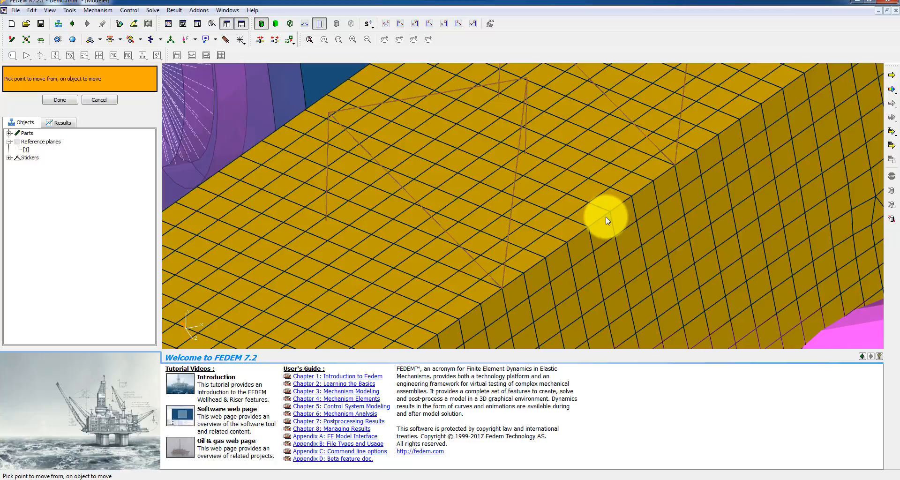
mouse_move(505, 173)
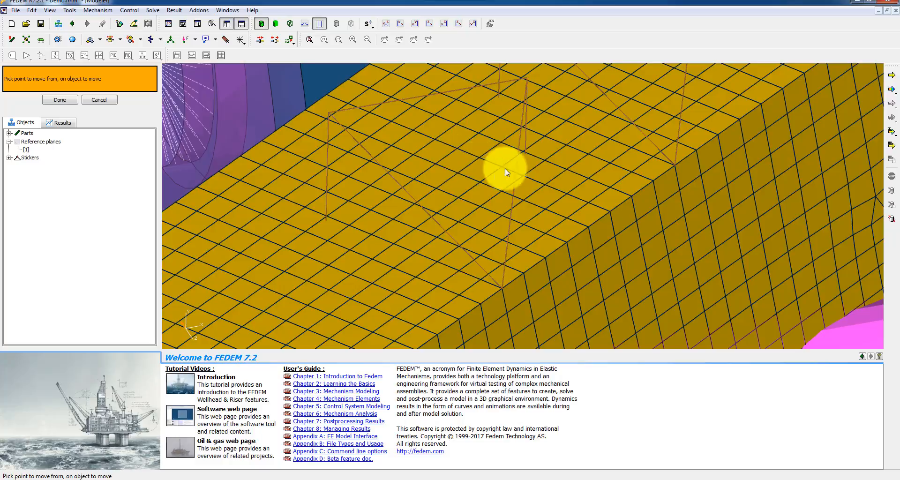
mouse_move(436, 144)
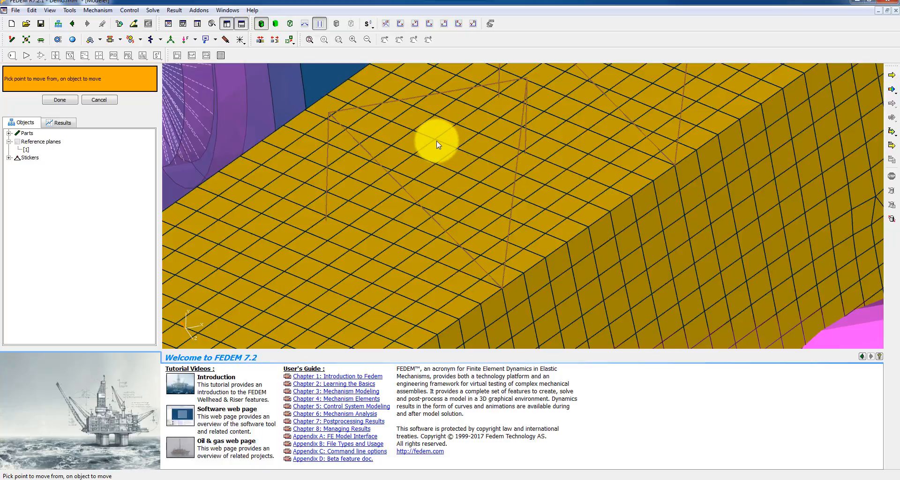
- Pick a different start point on UpperLinkLeft's mesh, zooming in to refine it
left_click(436, 143)
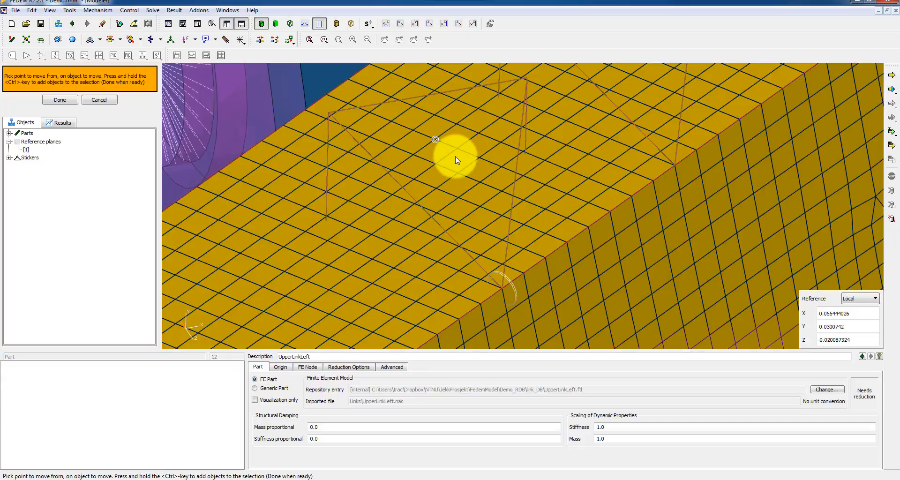
mouse_move(505, 305)
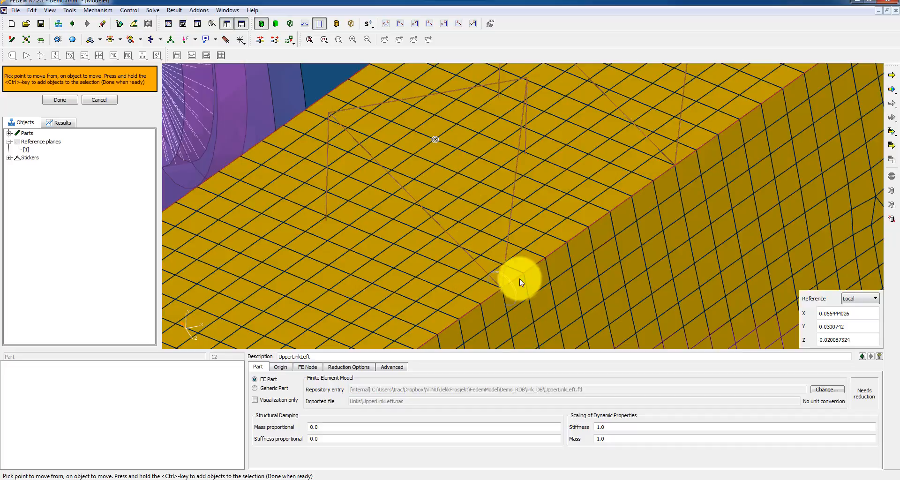
mouse_move(494, 292)
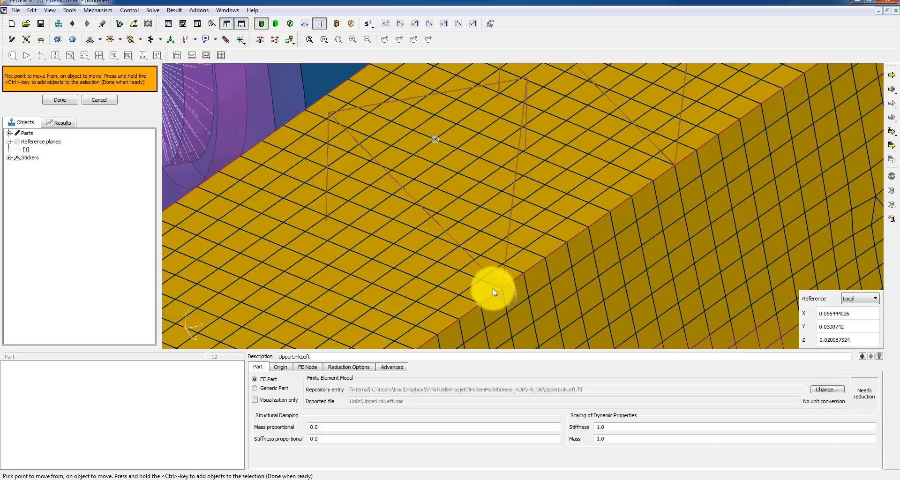
mouse_move(588, 235)
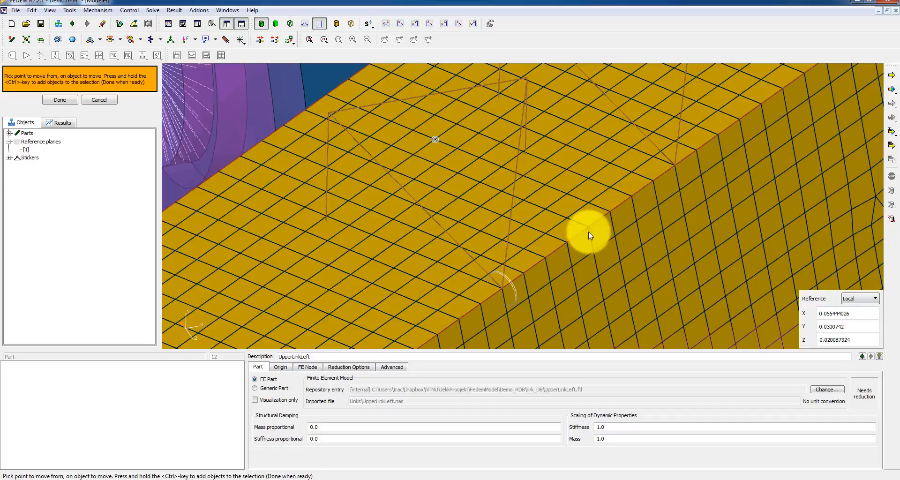
mouse_move(473, 248)
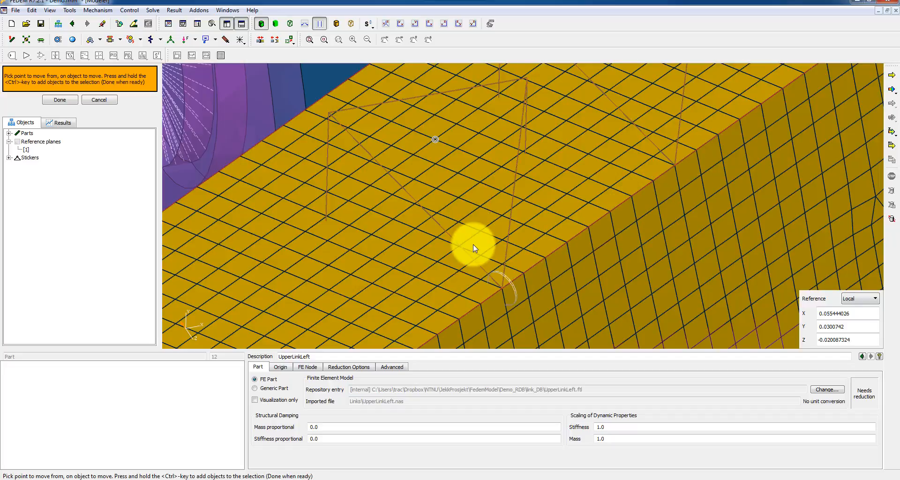
mouse_move(481, 217)
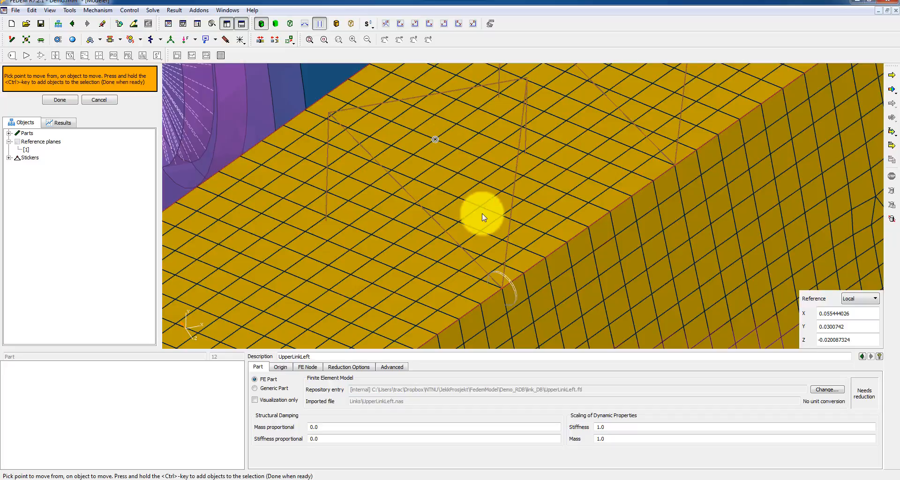
left_click(483, 217)
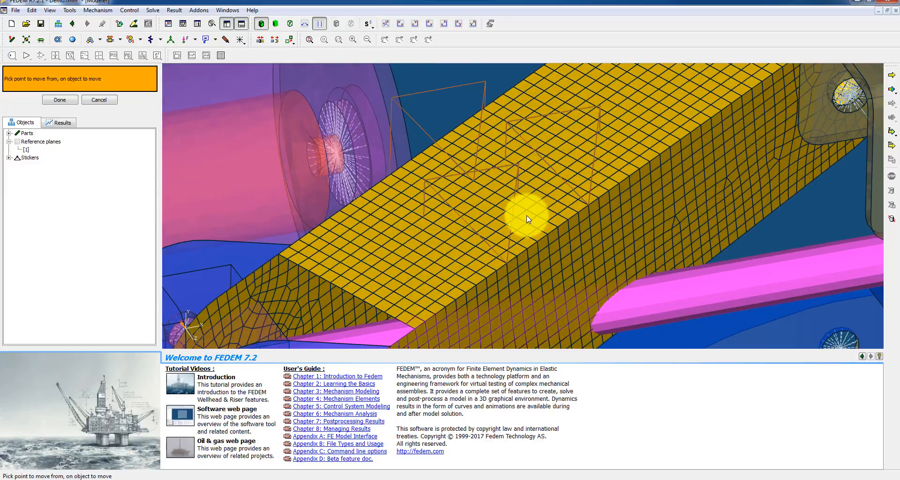
mouse_move(473, 183)
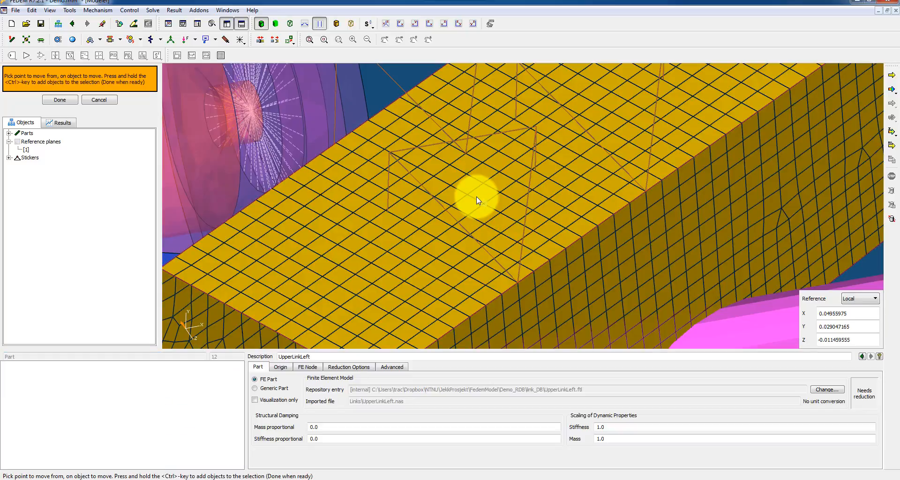
scroll("up", 3)
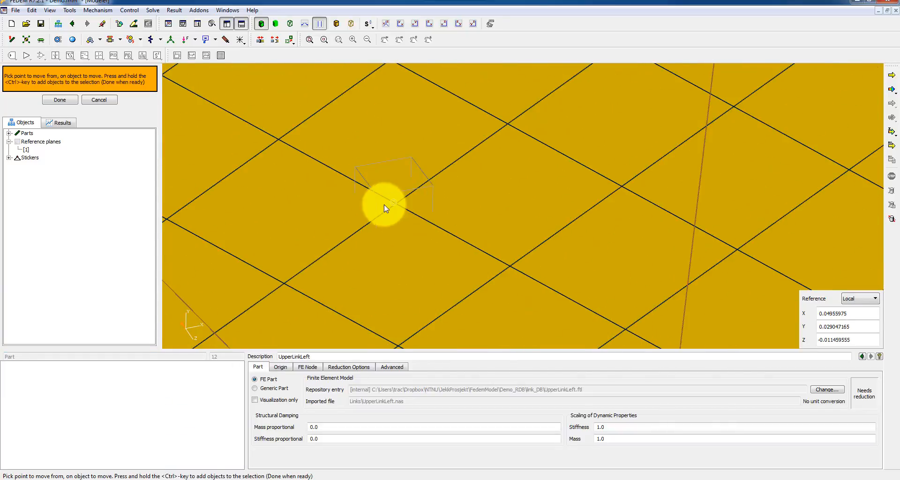
mouse_move(427, 189)
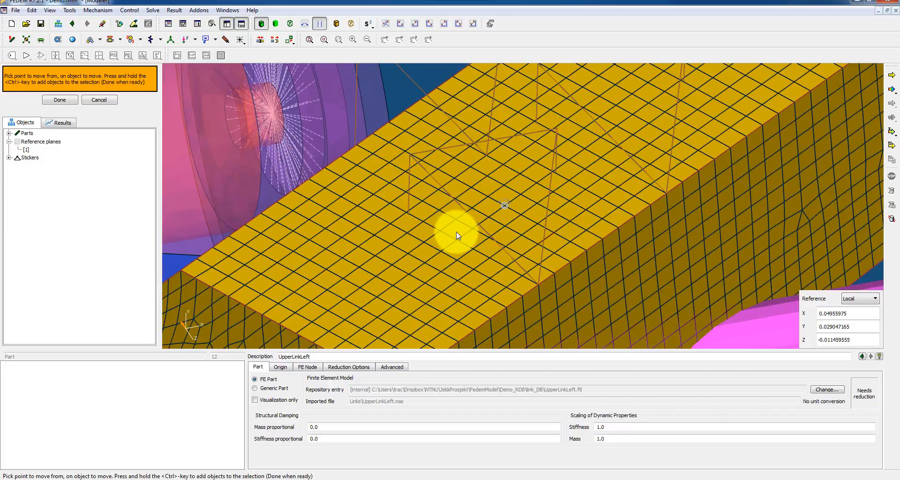
mouse_move(616, 274)
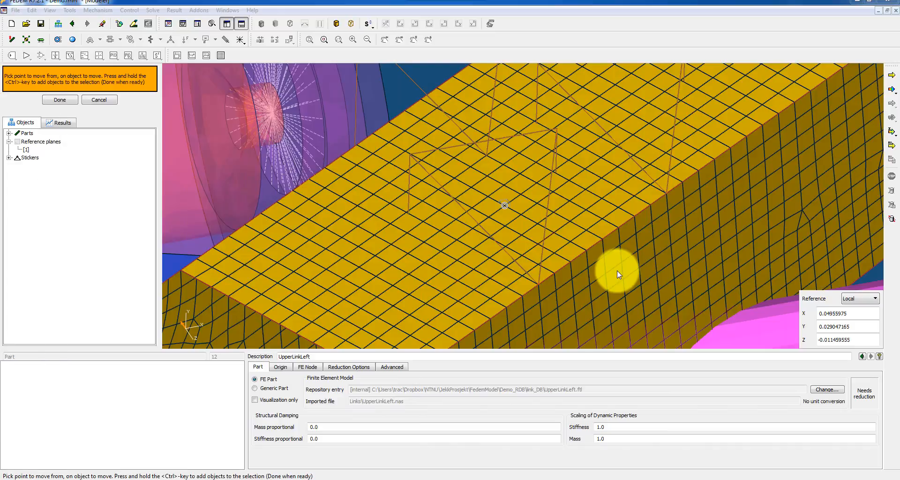
mouse_move(610, 261)
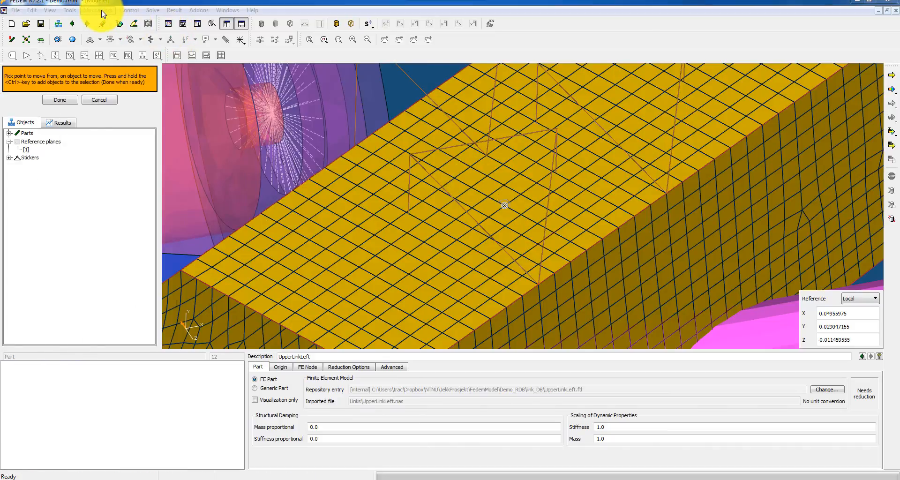
- Delete all stickers via the Mechanism menu, then pick UpperLinkLeft as the part to move
left_click(98, 10)
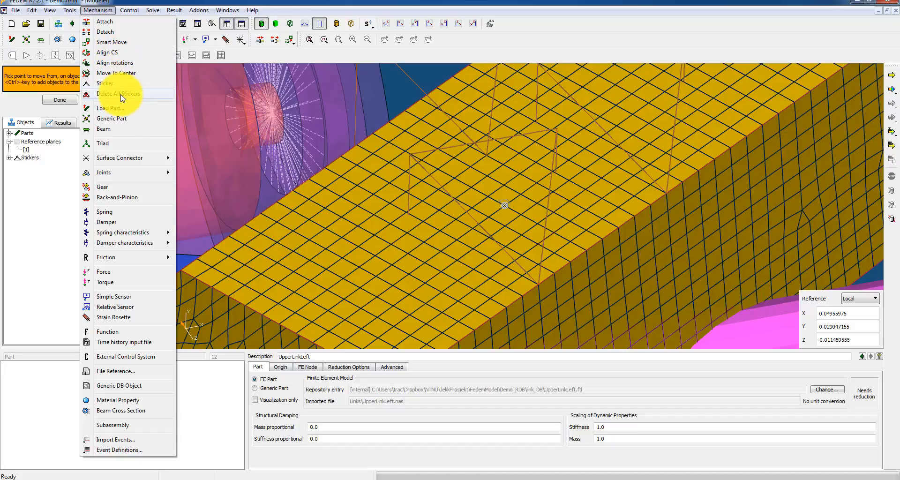
left_click(111, 42)
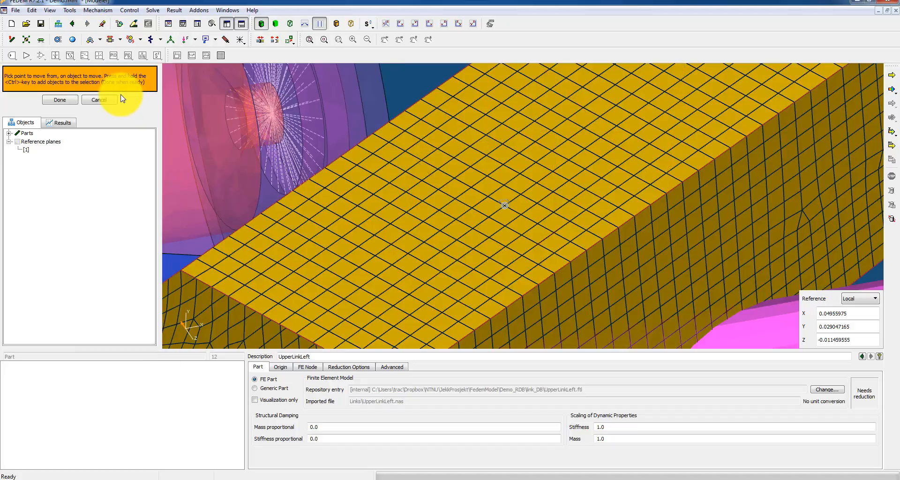
left_click(290, 39)
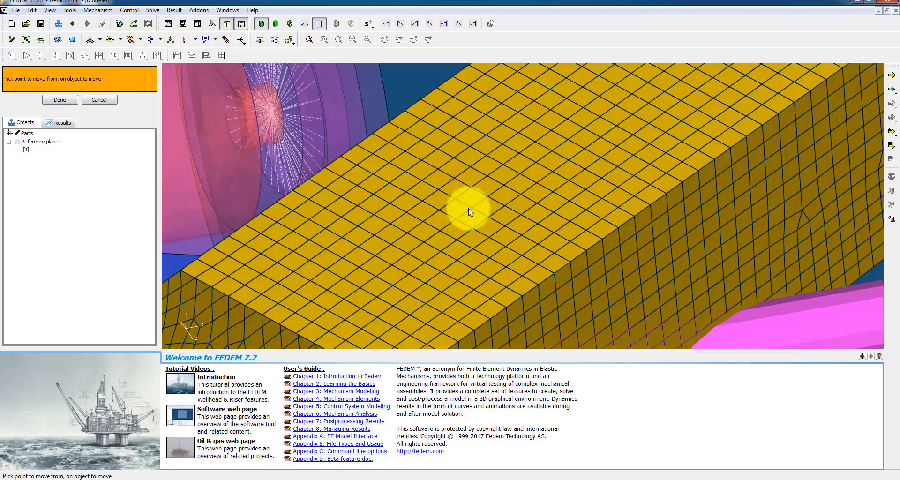
left_click(467, 210)
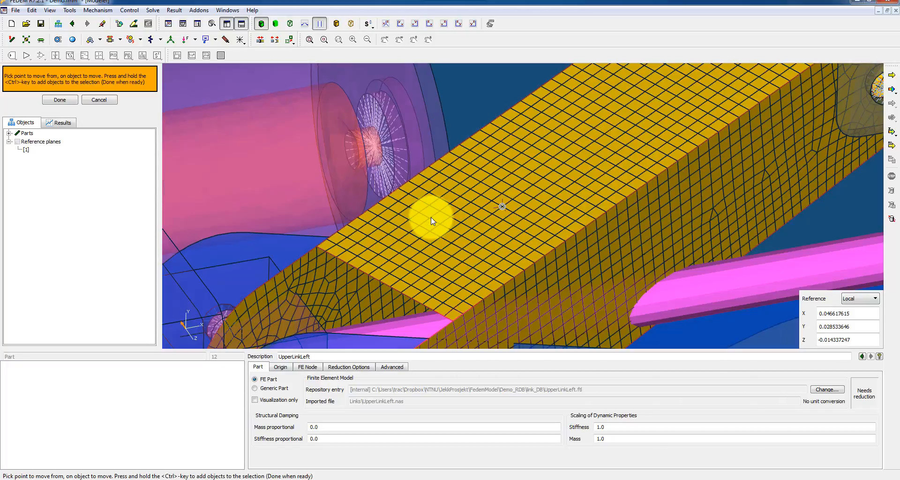
- Orbit onto UpperLinkLeft's pin hole and mark its center with a sticker
left_click_drag(430, 221, 388, 183)
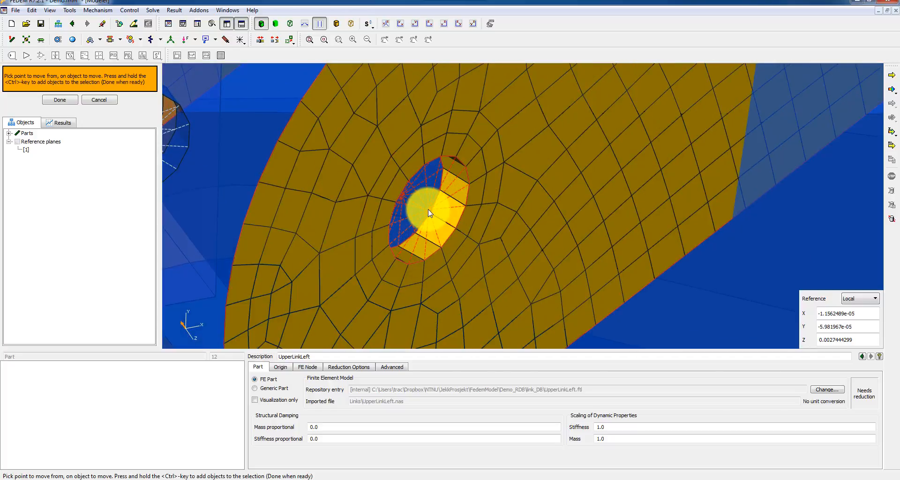
left_click(427, 215)
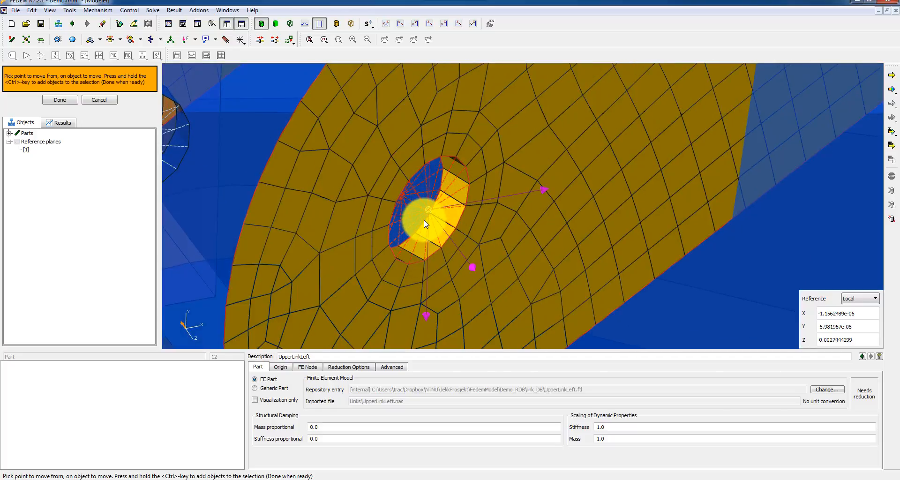
left_click(425, 208)
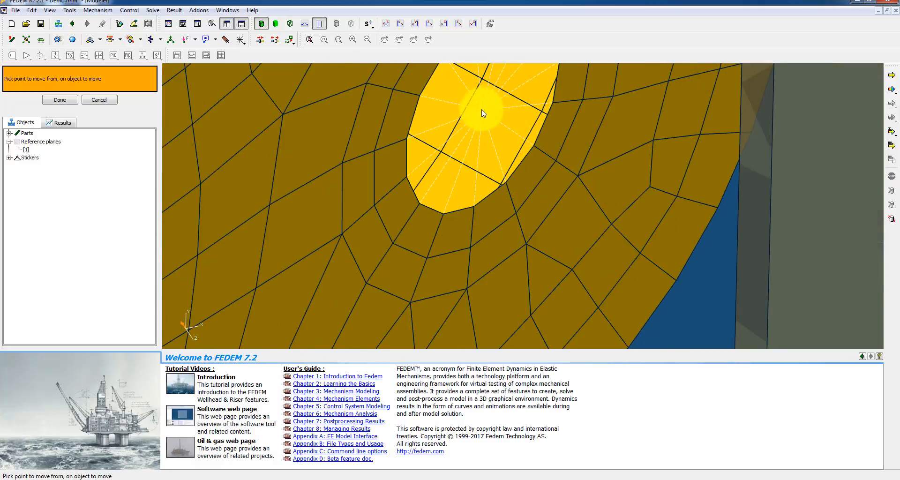
- Pick the hole centre on the upper left link as the Smart Move reference
left_click(482, 111)
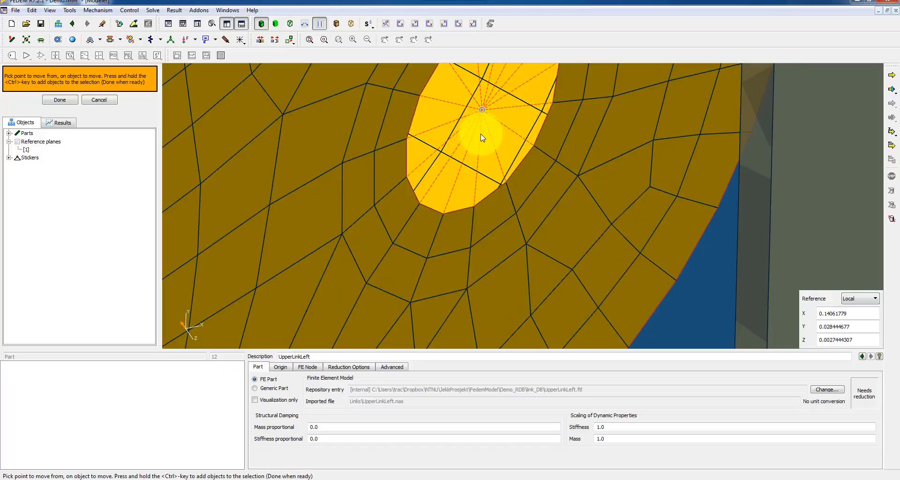
left_click(481, 111)
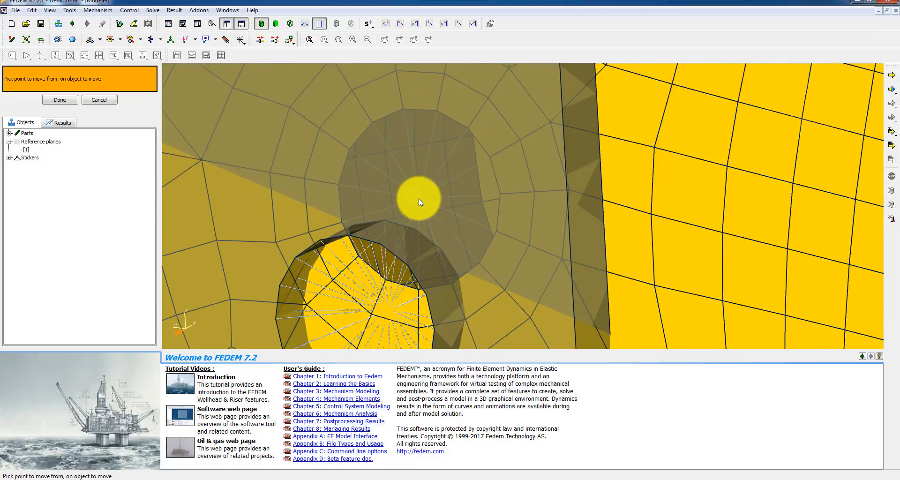
- Move UpperLinkLeft point-to-point from its hole centre onto the bracket pin hole centre
left_click(419, 197)
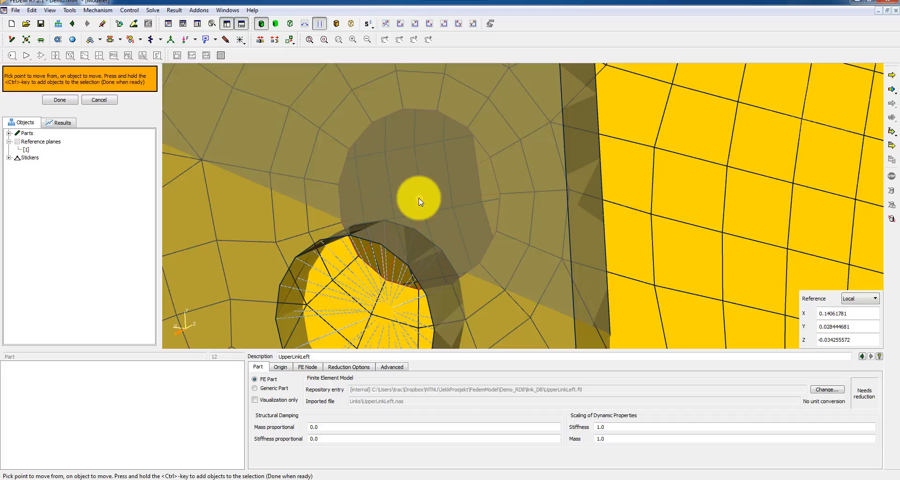
left_click(419, 200)
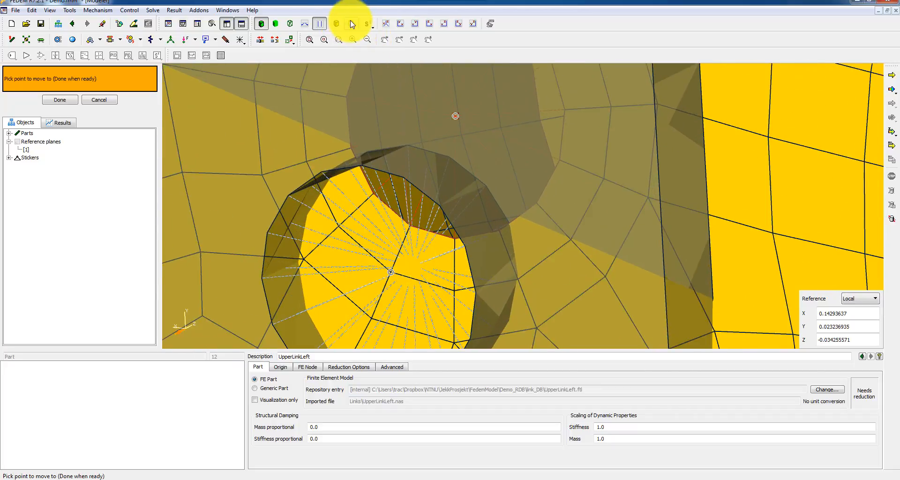
left_click(416, 267)
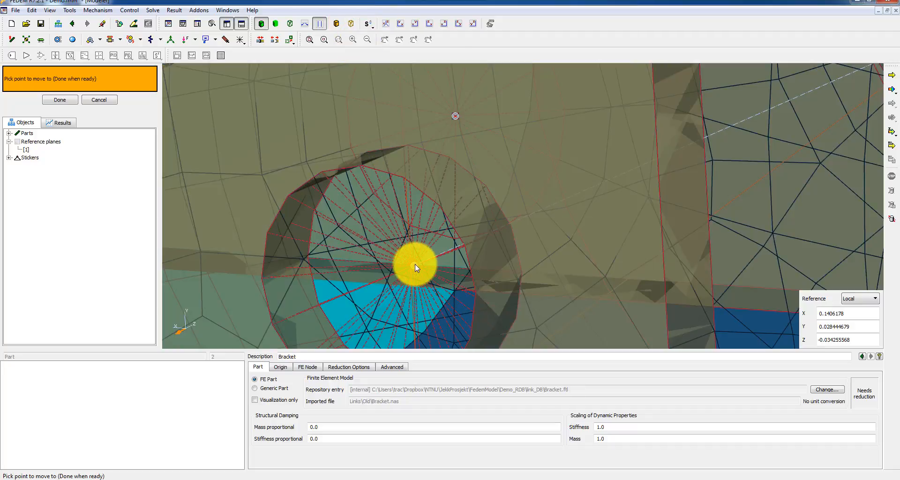
left_click_drag(416, 268, 341, 306)
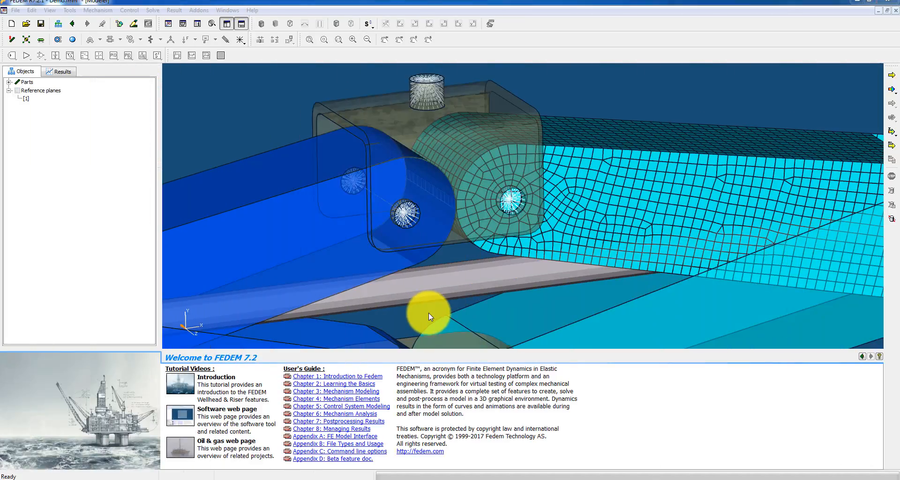
mouse_move(424, 269)
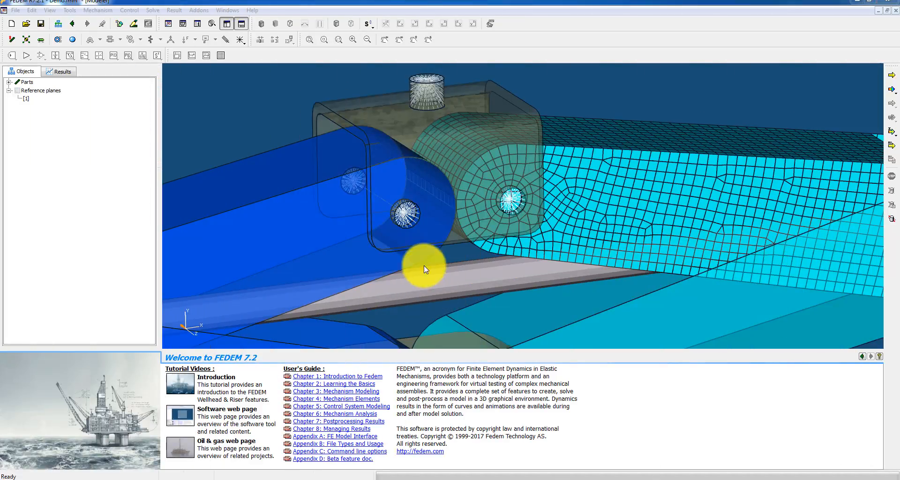
mouse_move(441, 254)
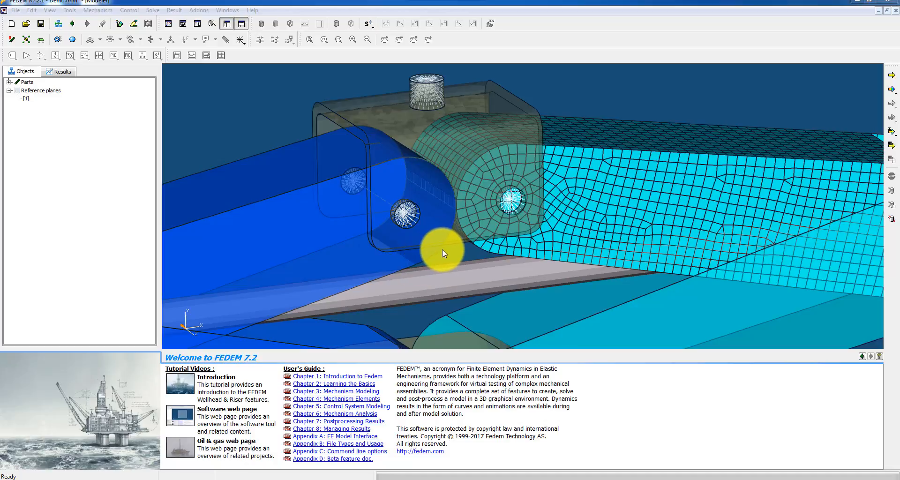
mouse_move(411, 195)
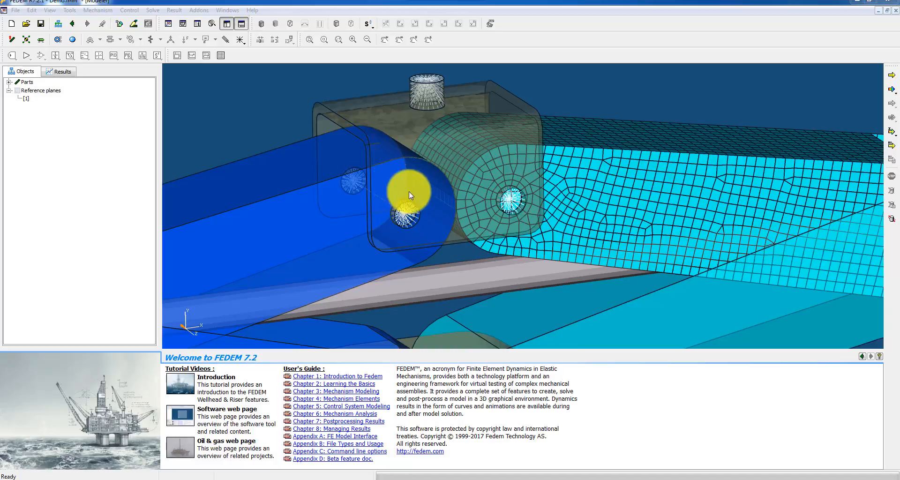
mouse_move(322, 192)
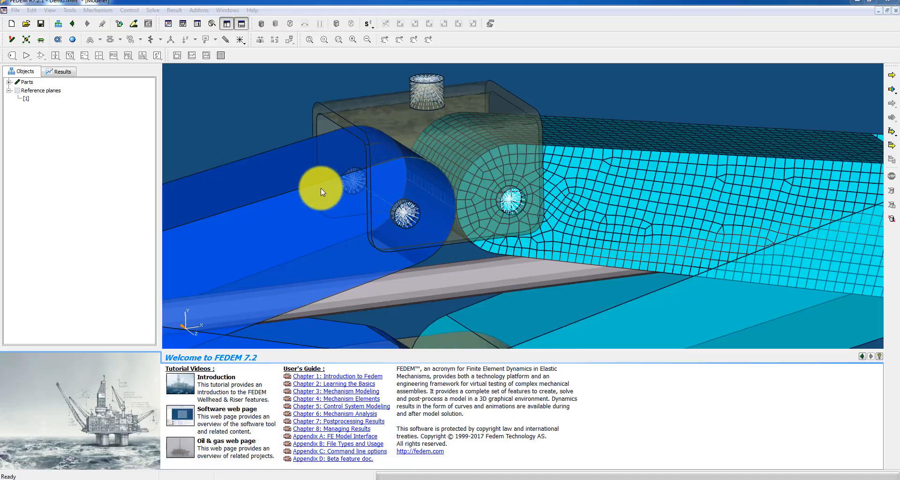
mouse_move(396, 200)
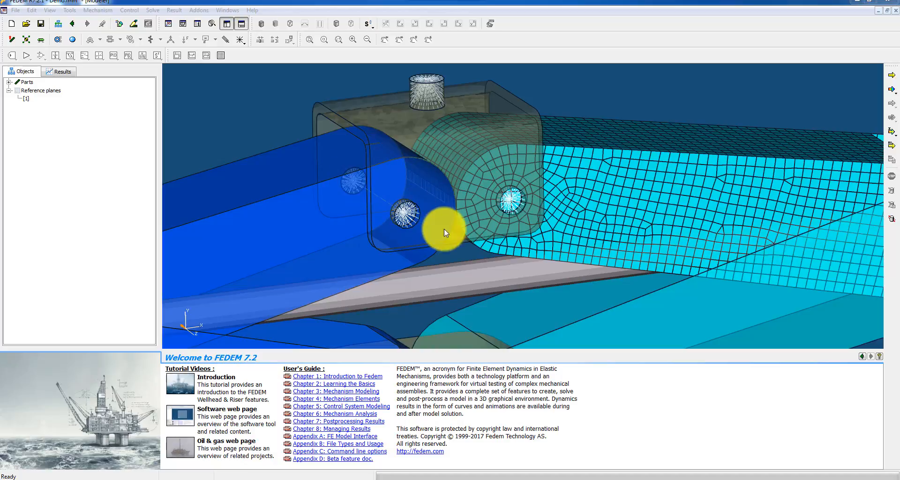
mouse_move(337, 96)
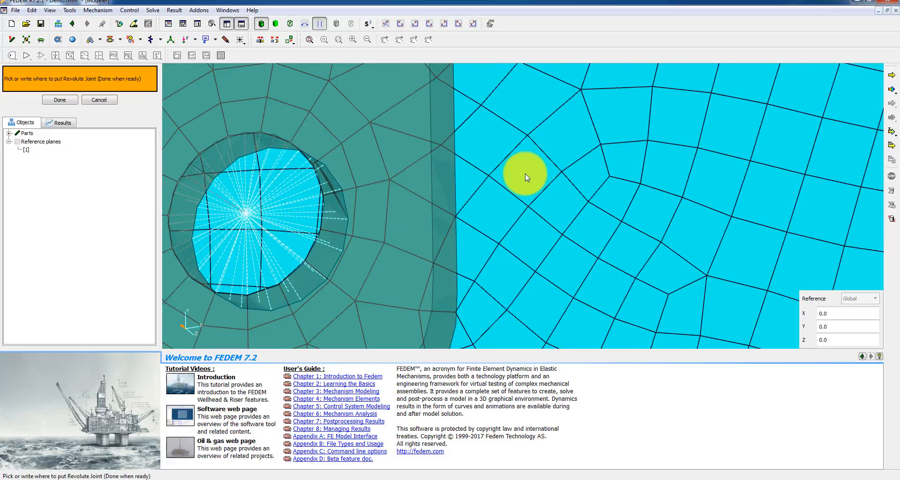
- Place the revolute joint at the upper right link hole
left_click(527, 206)
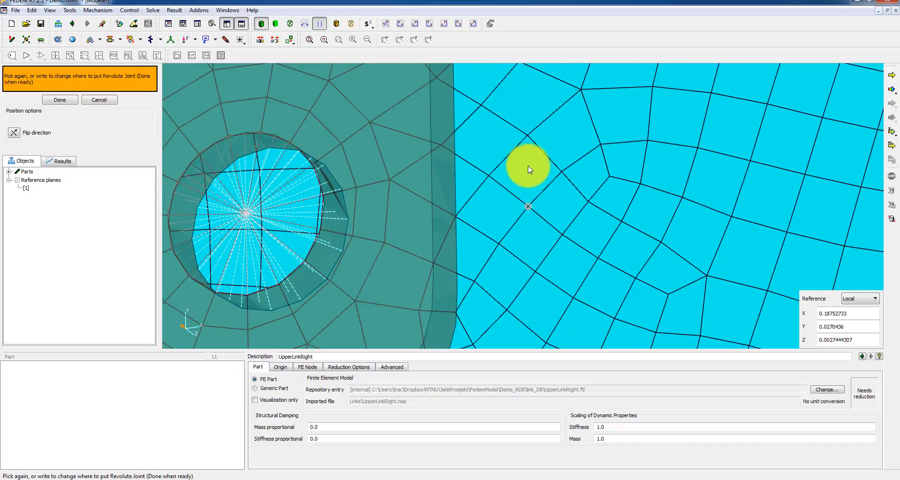
mouse_move(521, 208)
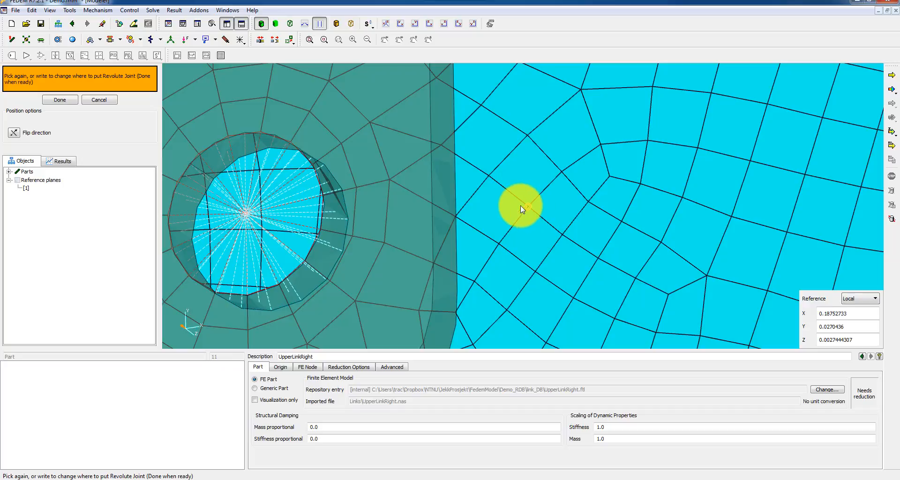
mouse_move(524, 210)
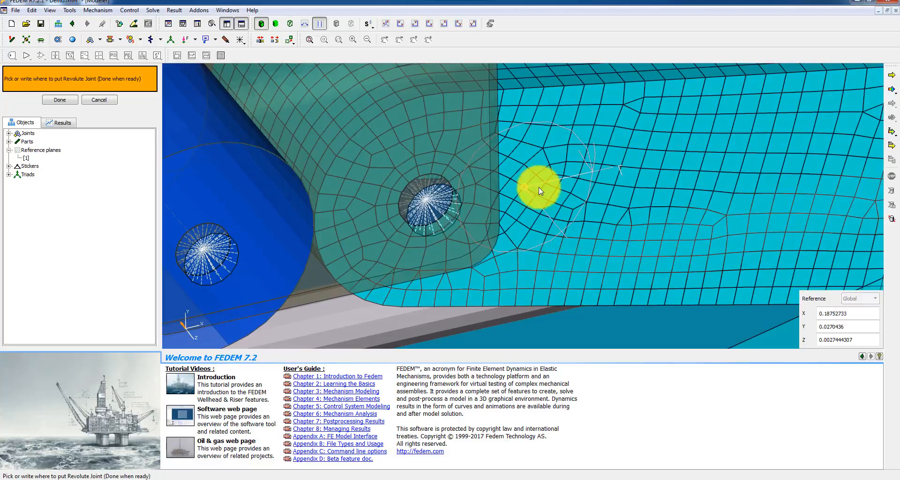
mouse_move(522, 183)
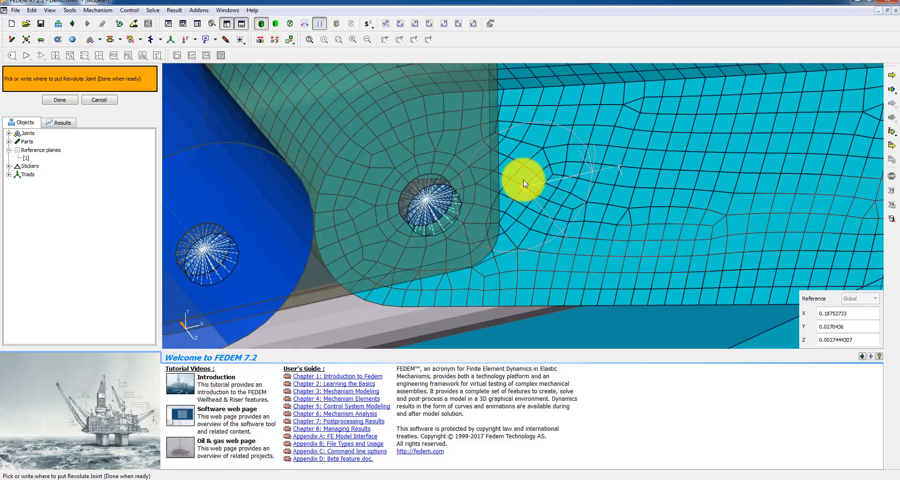
mouse_move(527, 192)
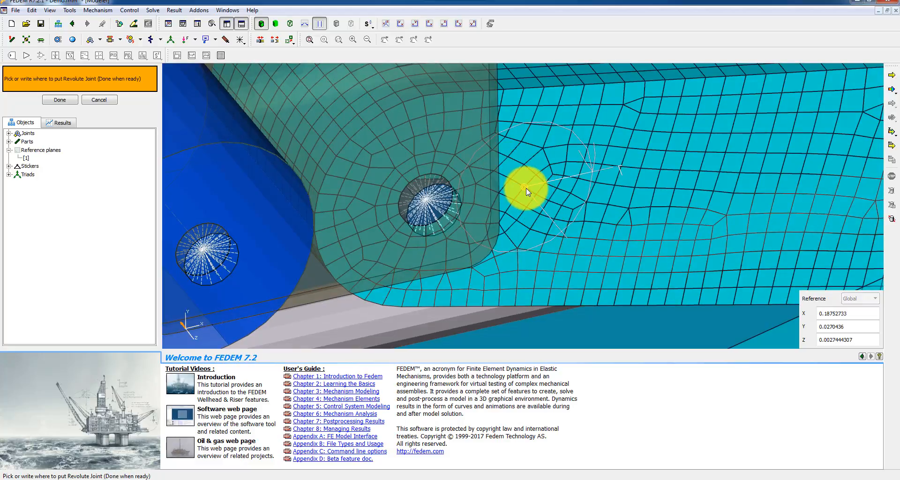
mouse_move(521, 174)
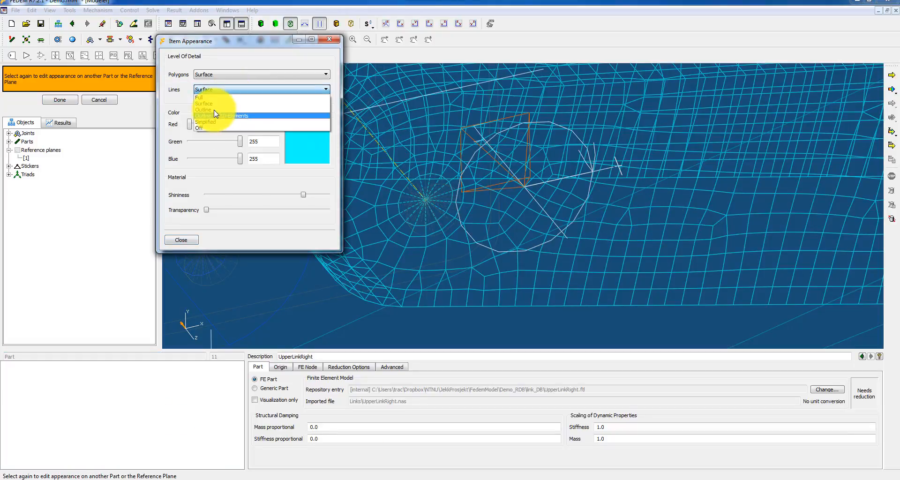
- Set the link's Lines appearance to Outline so the joint shows through
left_click(205, 109)
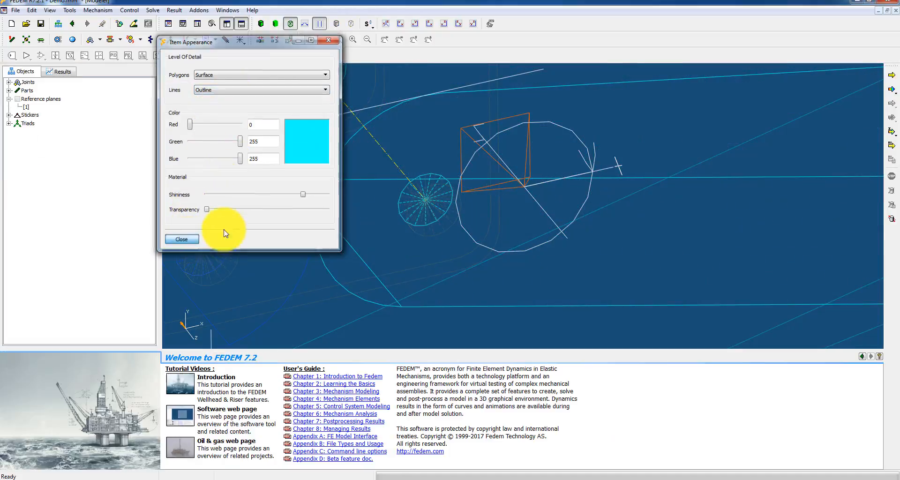
left_click(181, 239)
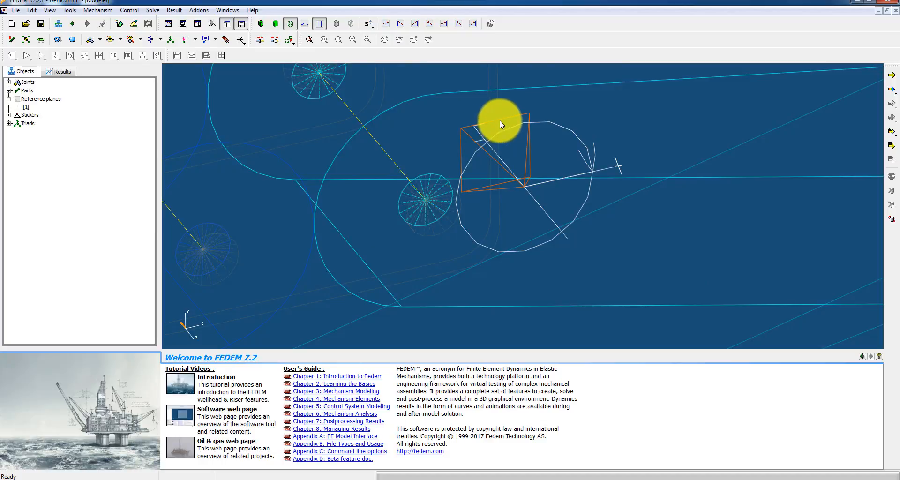
mouse_move(522, 188)
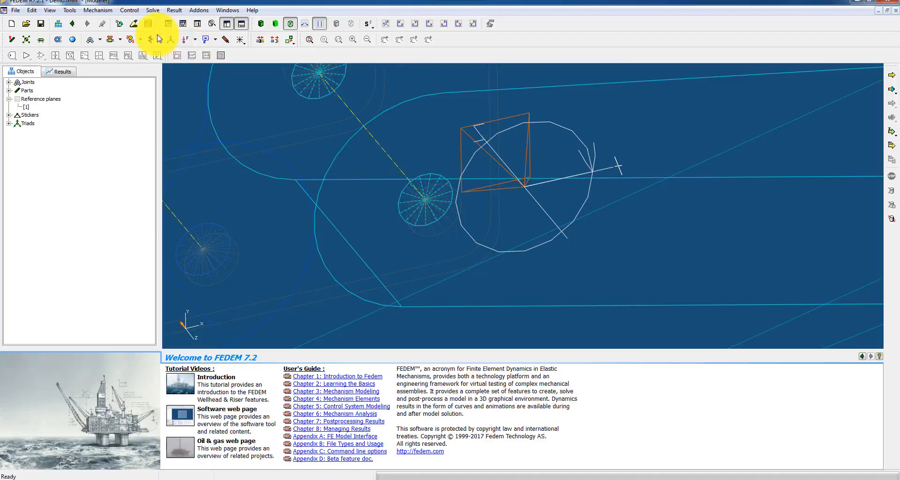
- Smart-move Revolute joint 1 from its centre onto the bracket hole centre node
left_click(97, 10)
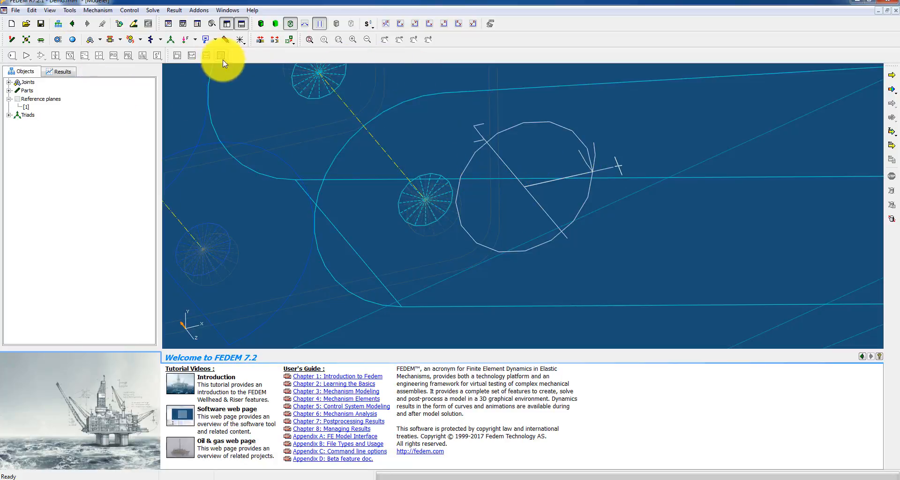
left_click(290, 39)
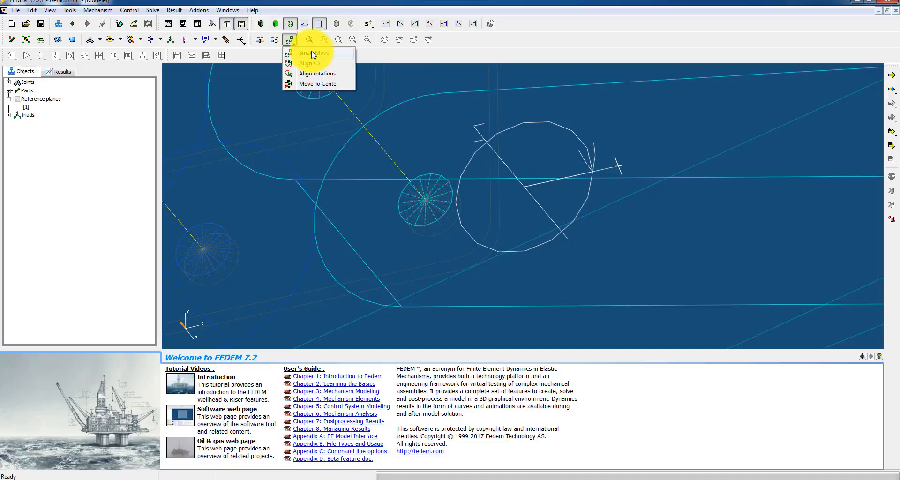
left_click(315, 53)
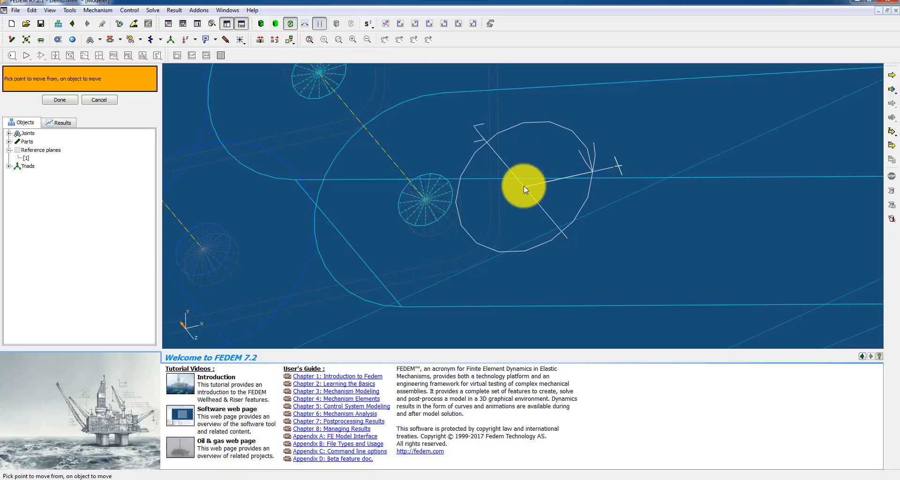
left_click(516, 178)
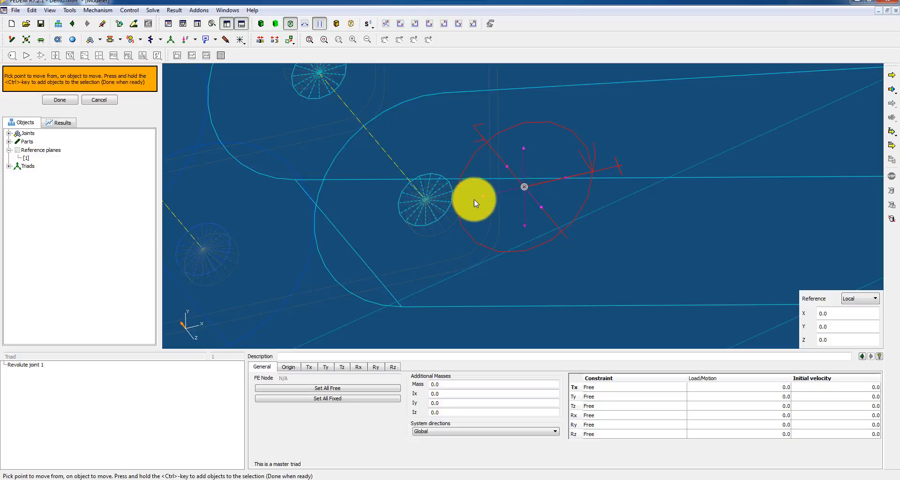
mouse_move(486, 203)
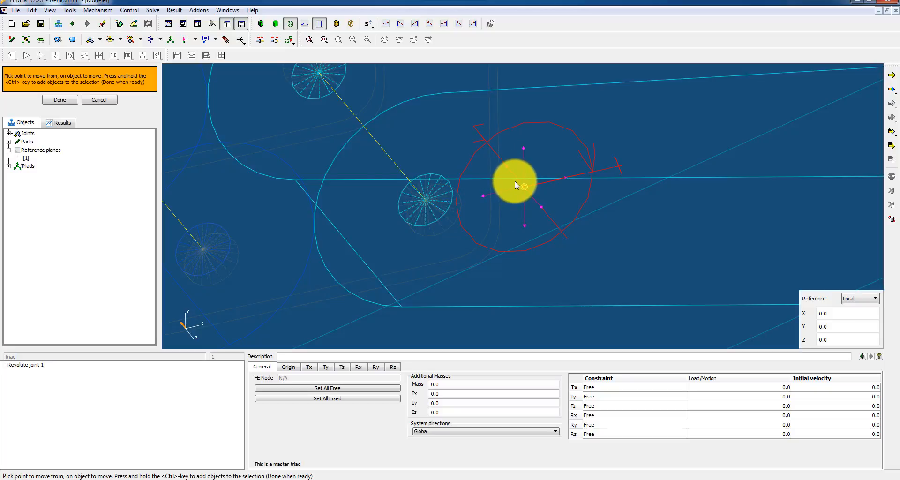
left_click(516, 183)
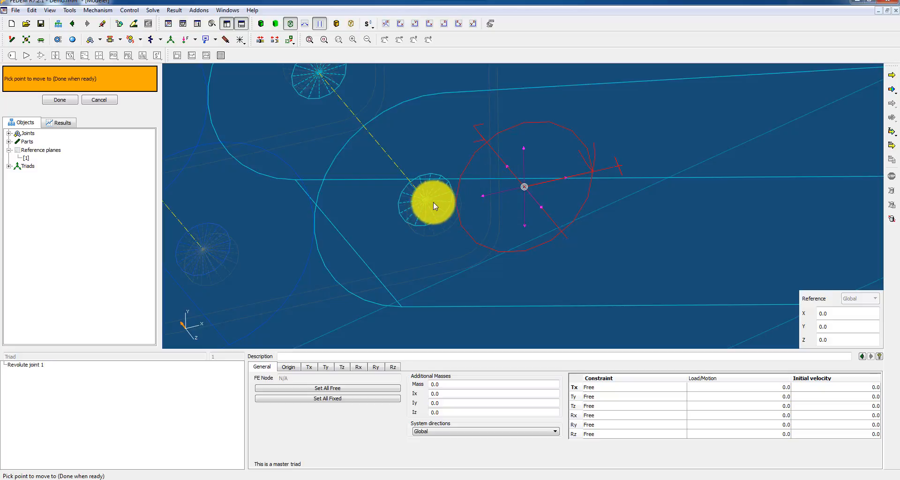
left_click(427, 200)
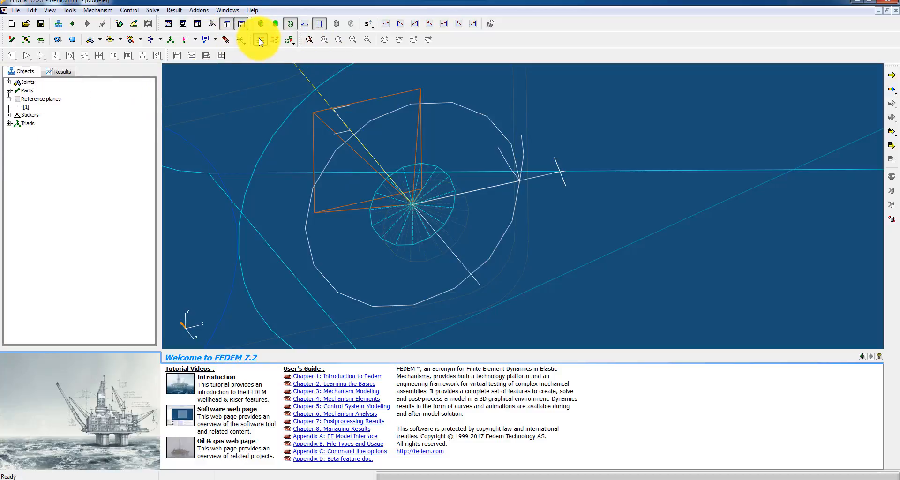
- Attach the first revolute joint to the bracket part
left_click(259, 39)
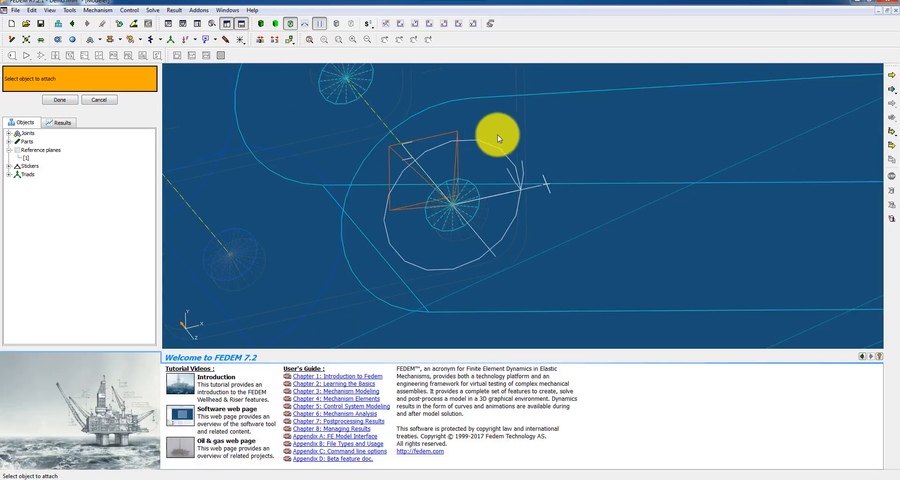
left_click(497, 135)
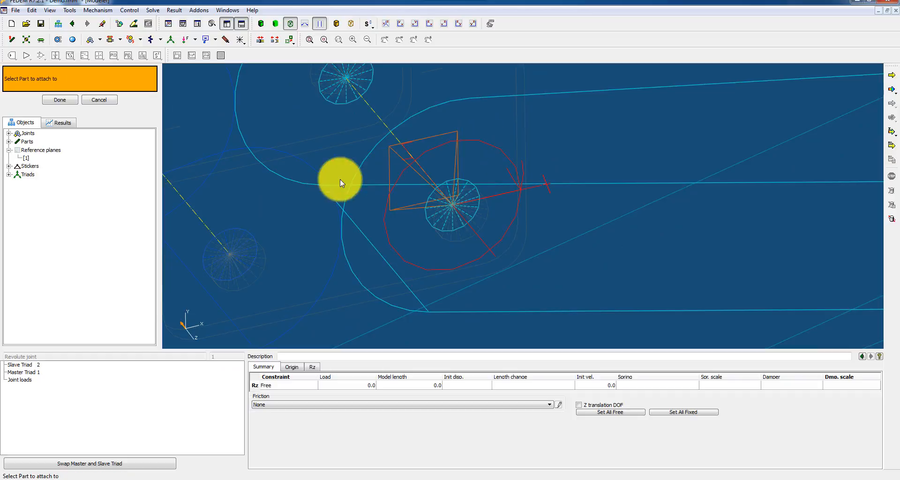
left_click(536, 96)
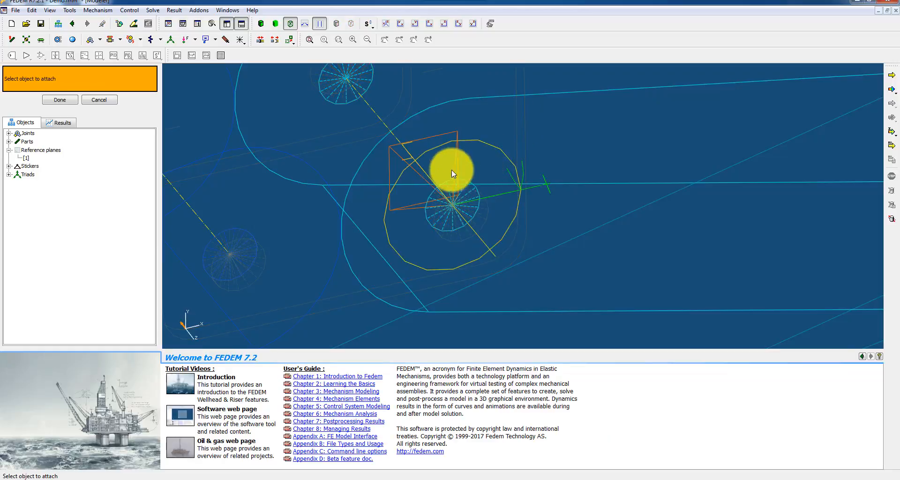
mouse_move(307, 142)
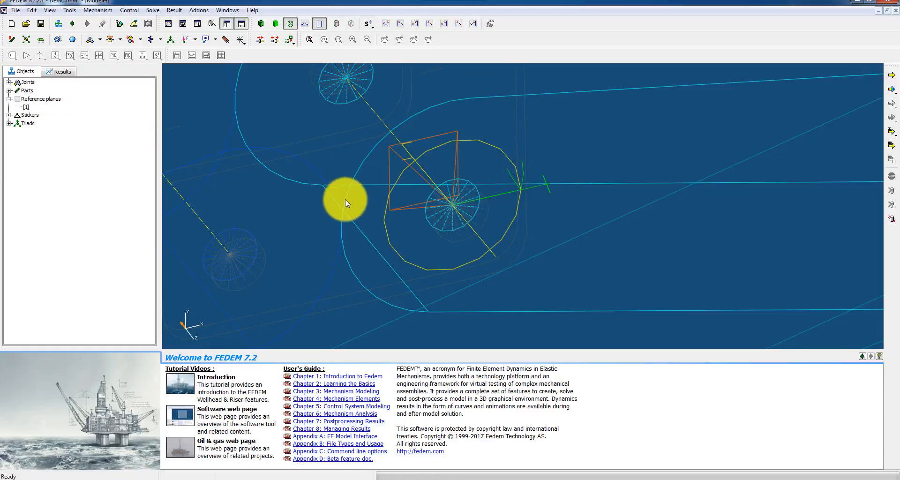
left_click_drag(345, 203, 369, 149)
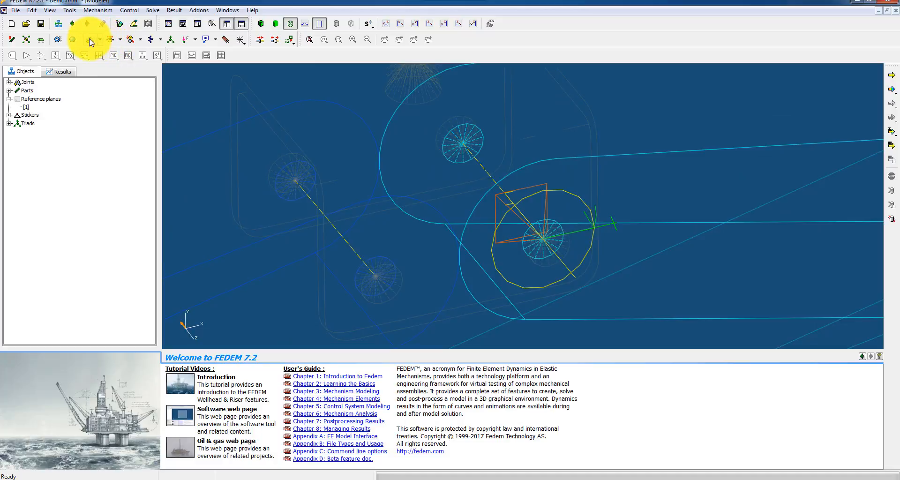
- Create revolute joints at the upper hole and the remaining bracket holes, four joints in total
left_click(89, 39)
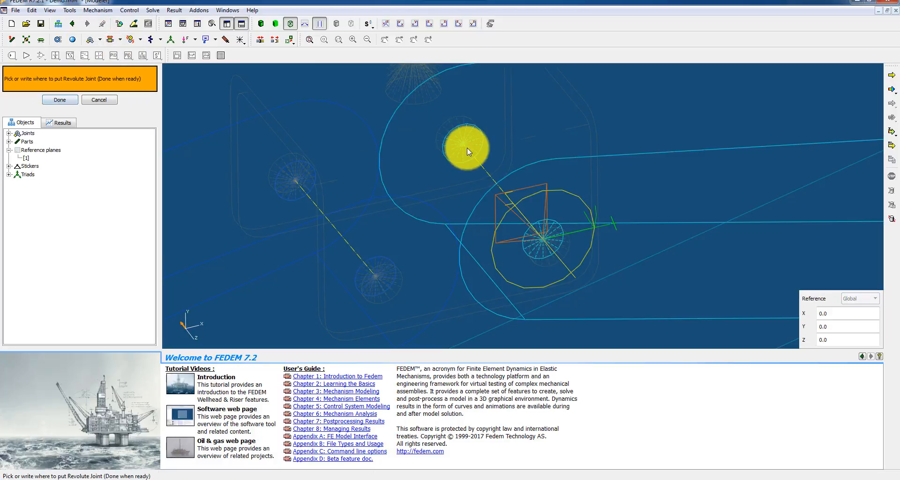
left_click(464, 147)
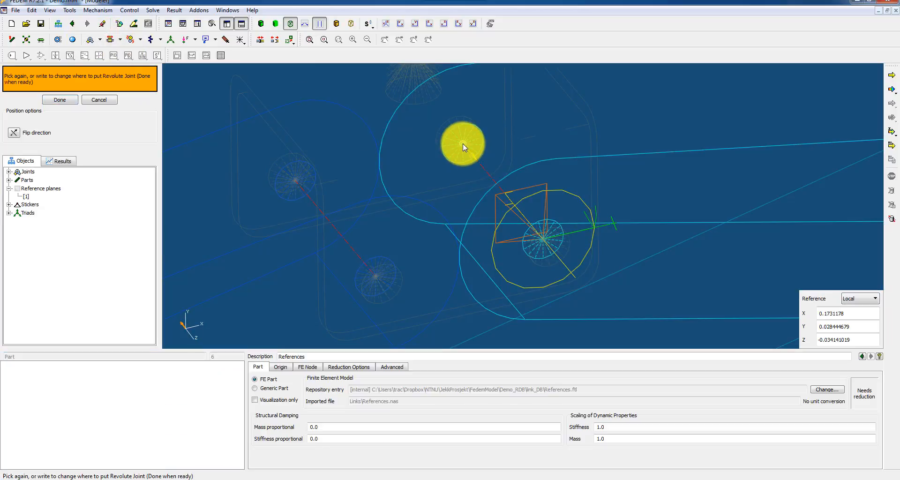
left_click(295, 184)
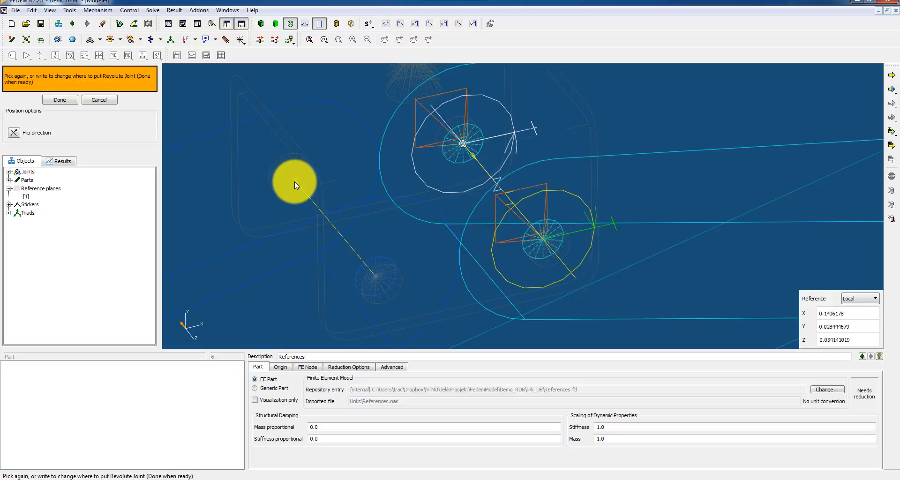
left_click(376, 279)
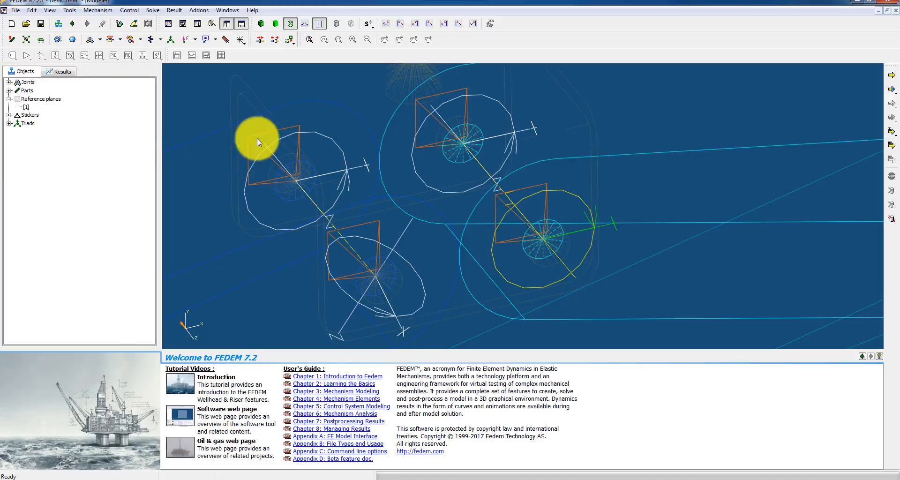
mouse_move(470, 184)
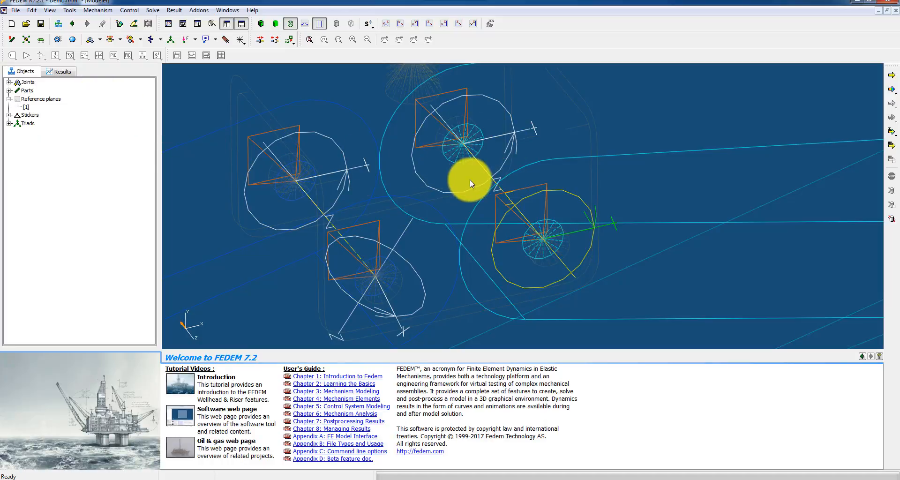
left_click_drag(470, 184, 450, 202)
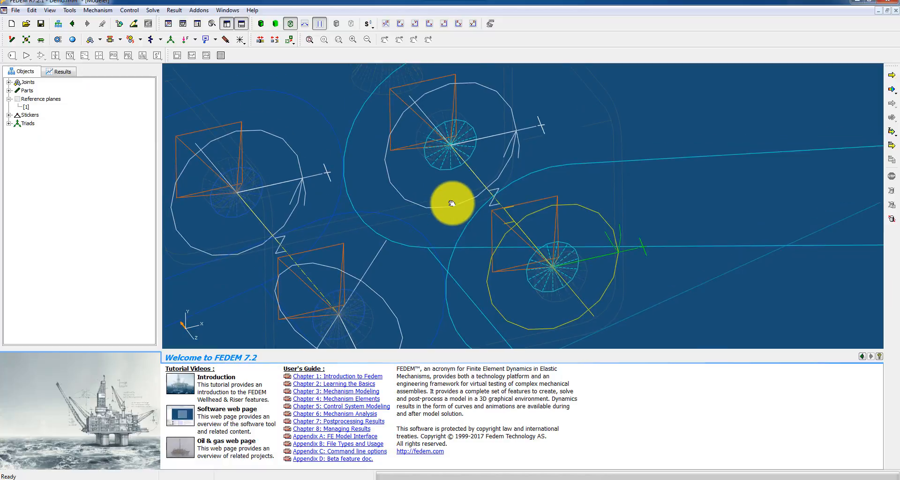
left_click_drag(450, 202, 504, 178)
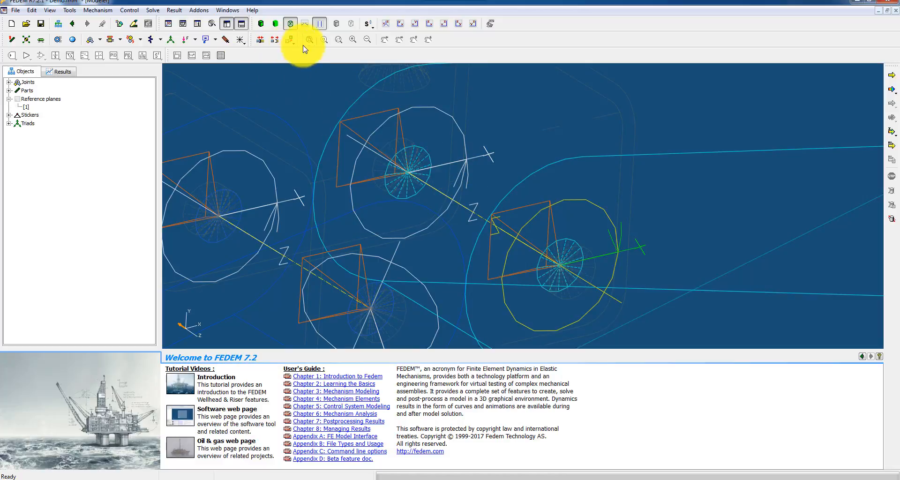
- Start Smart Move on the upper revolute joint to recentre it on its bracket hole
left_click(292, 39)
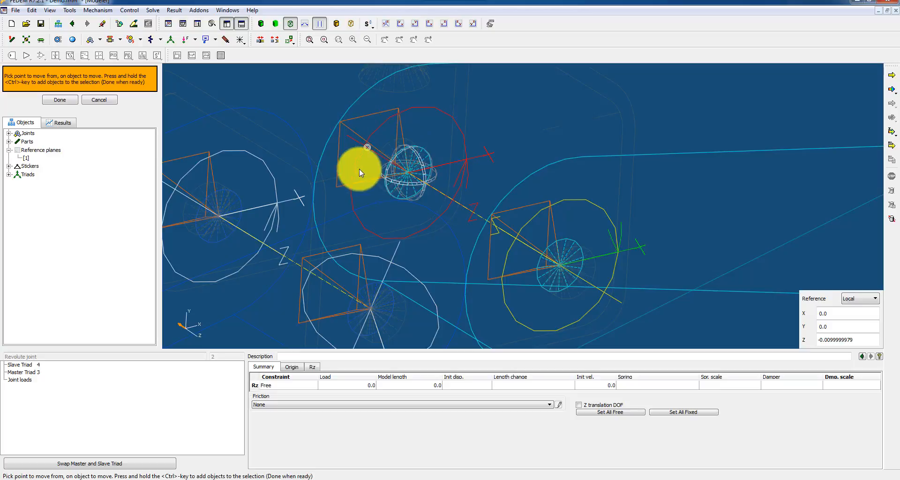
mouse_move(370, 150)
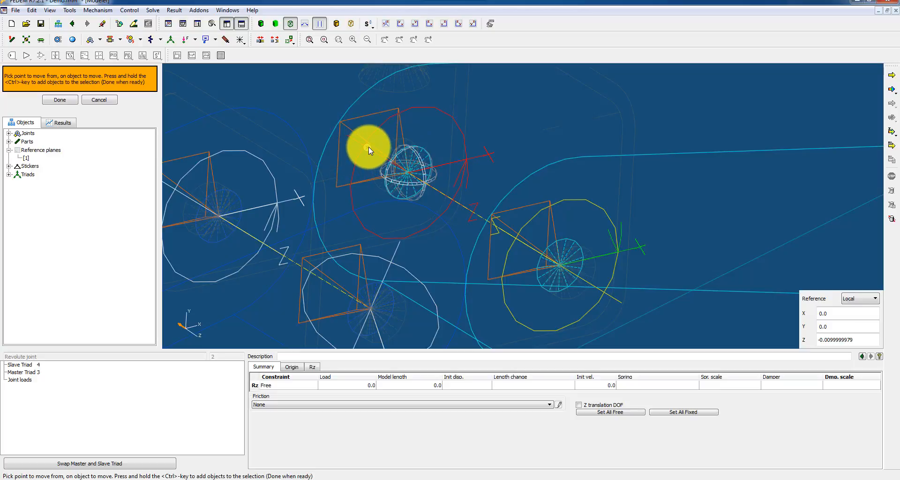
left_click(369, 150)
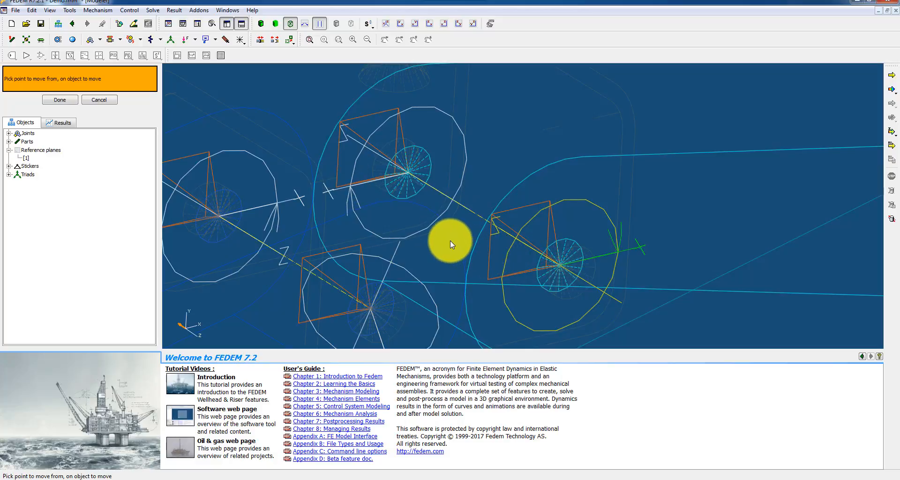
mouse_move(619, 235)
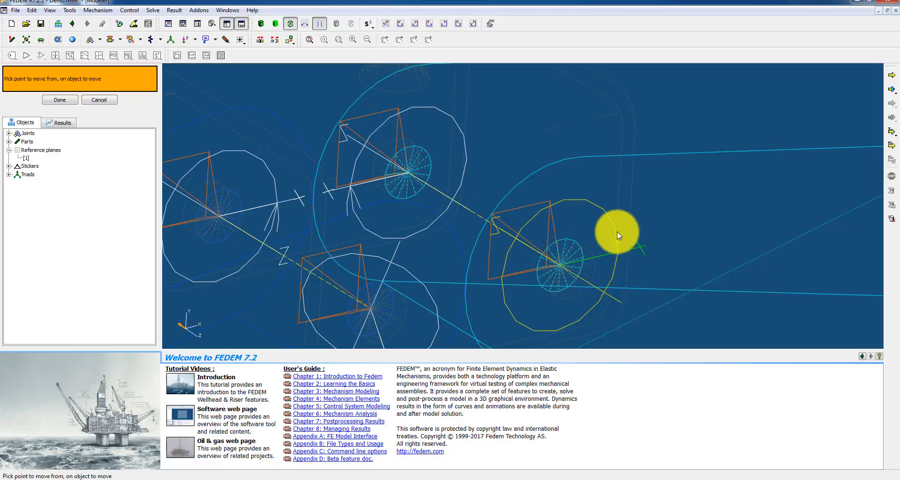
mouse_move(366, 197)
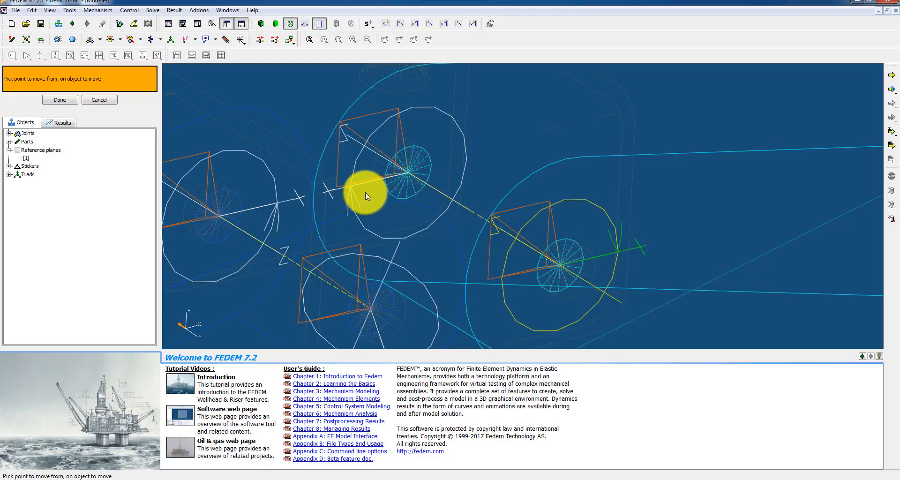
mouse_move(281, 141)
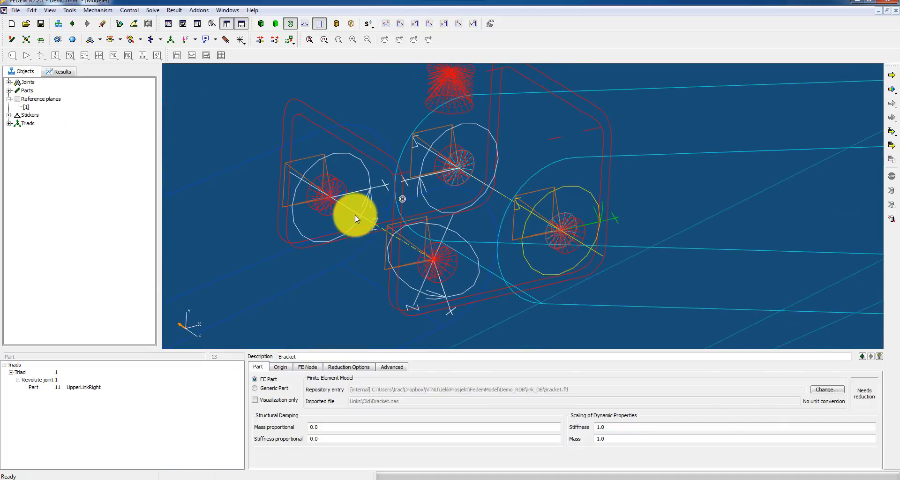
- Smart-rotate the three new joints to match the attached joint's coordinate system, then exit
left_click(289, 39)
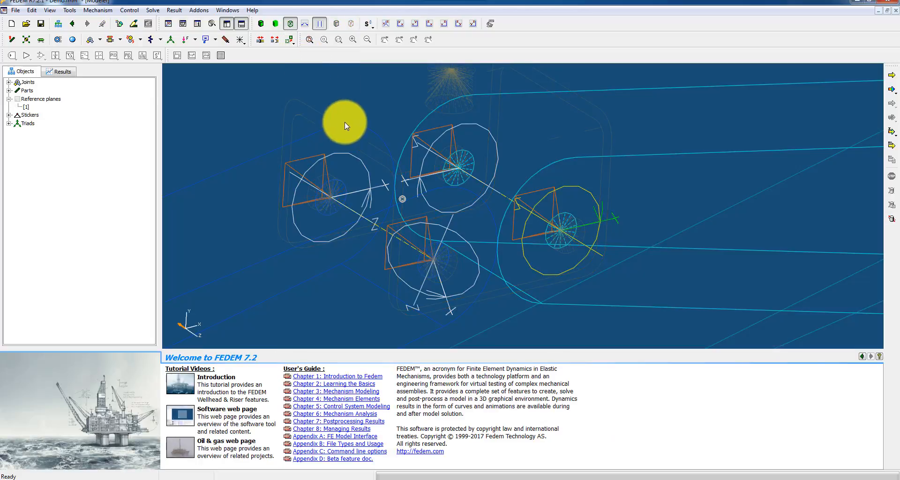
mouse_move(510, 262)
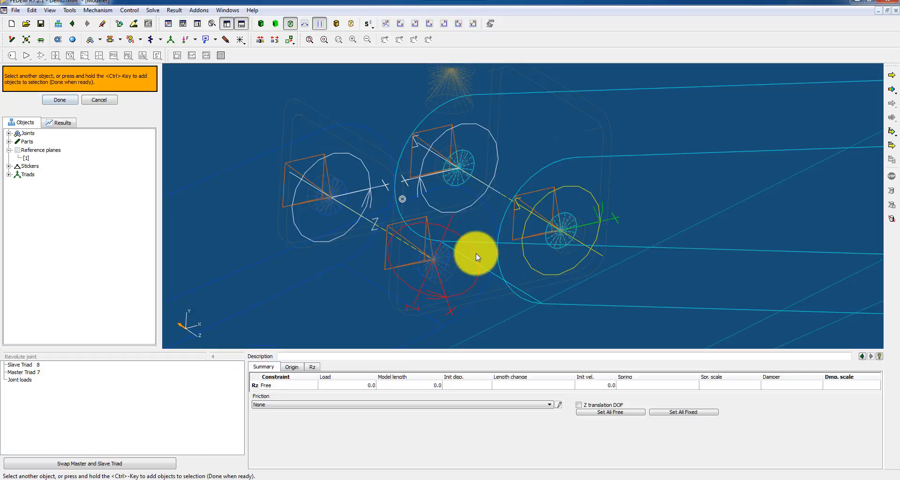
mouse_move(381, 176)
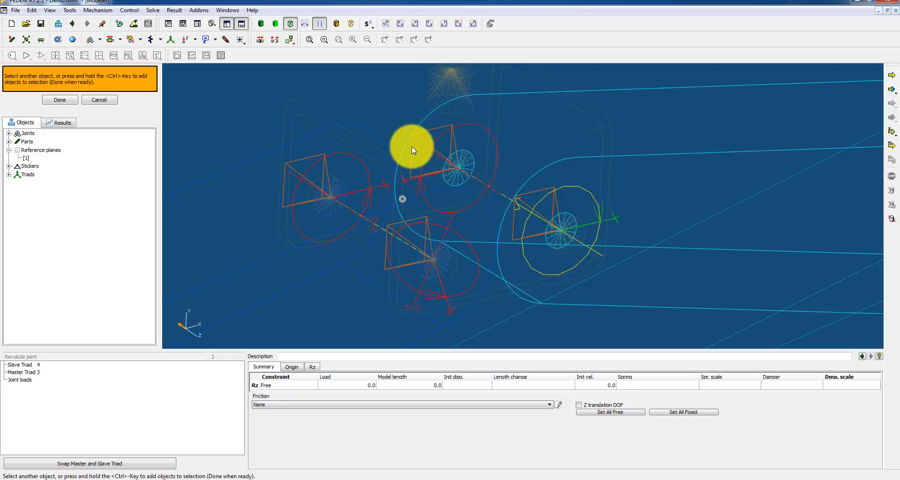
mouse_move(410, 153)
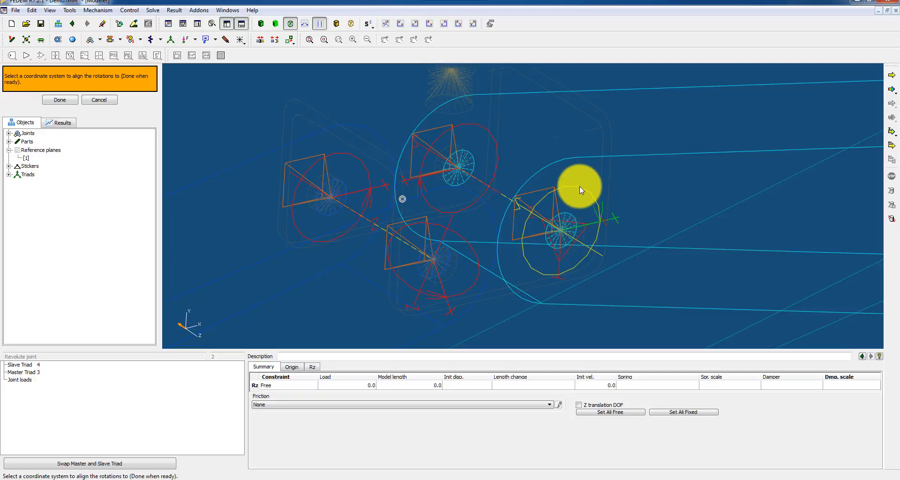
mouse_move(579, 223)
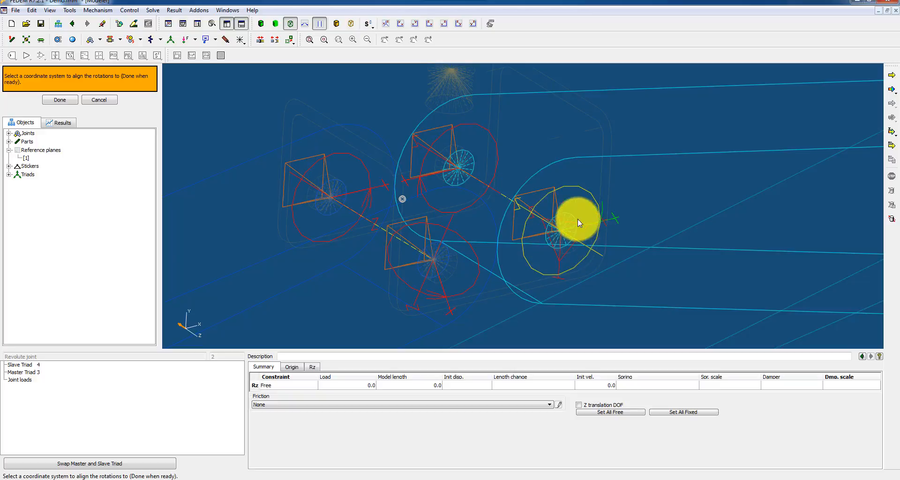
mouse_move(556, 248)
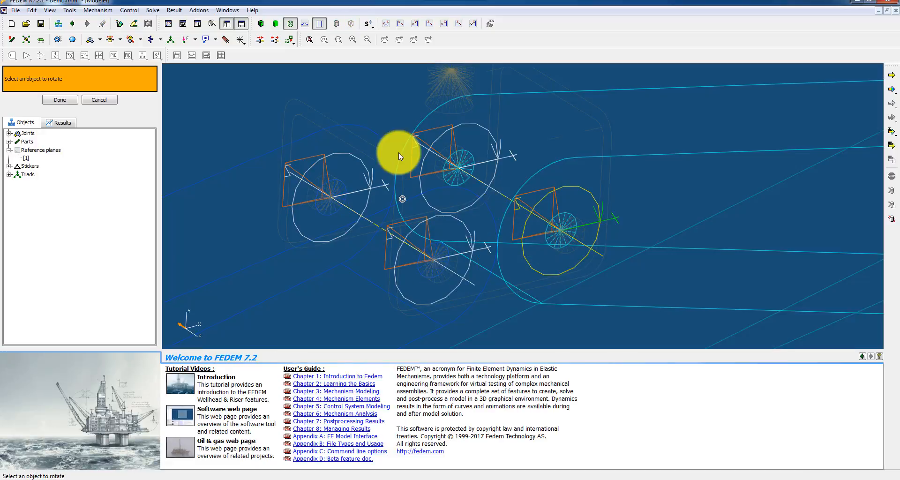
mouse_move(659, 208)
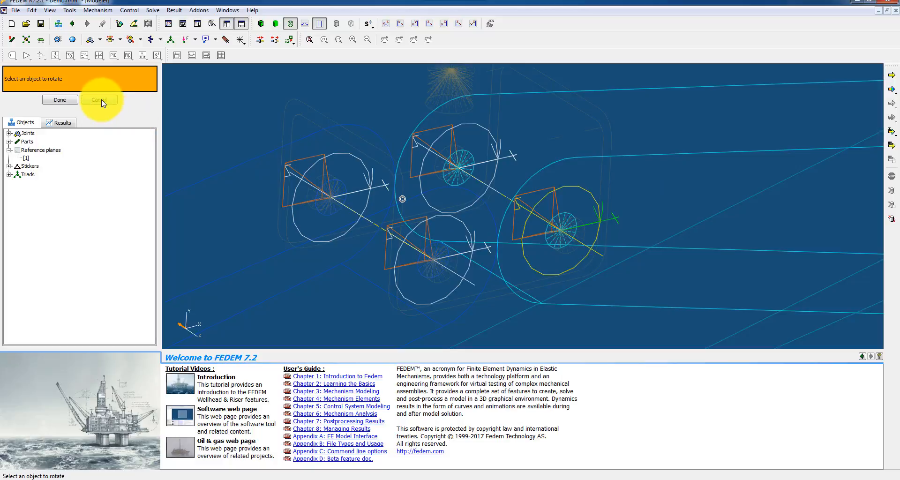
left_click(99, 100)
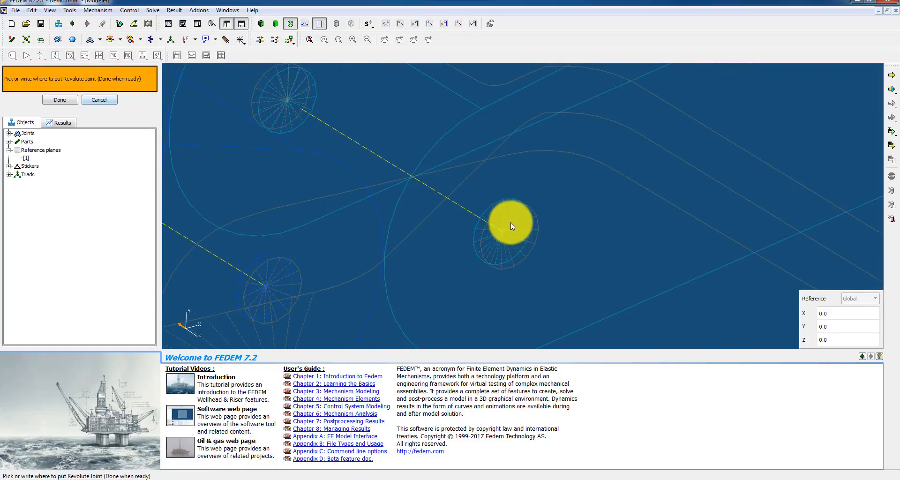
- Place a new revolute joint at the bracket hole centre
left_click(502, 231)
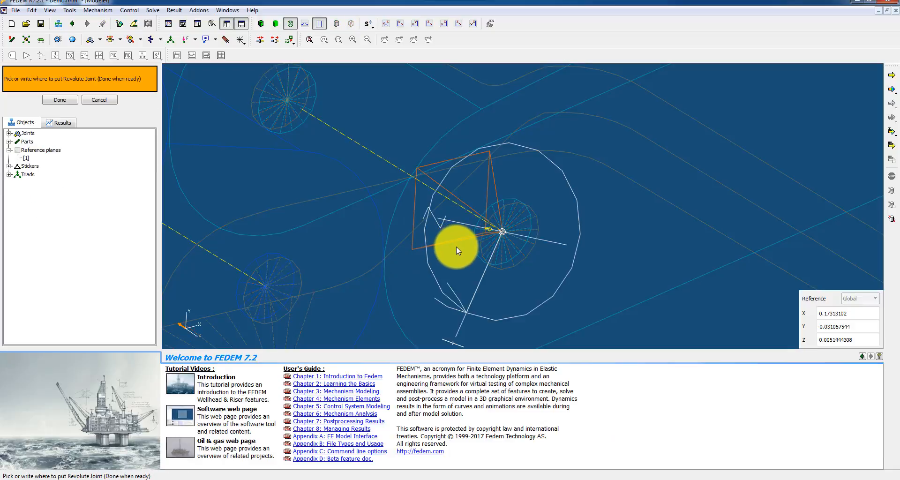
mouse_move(459, 240)
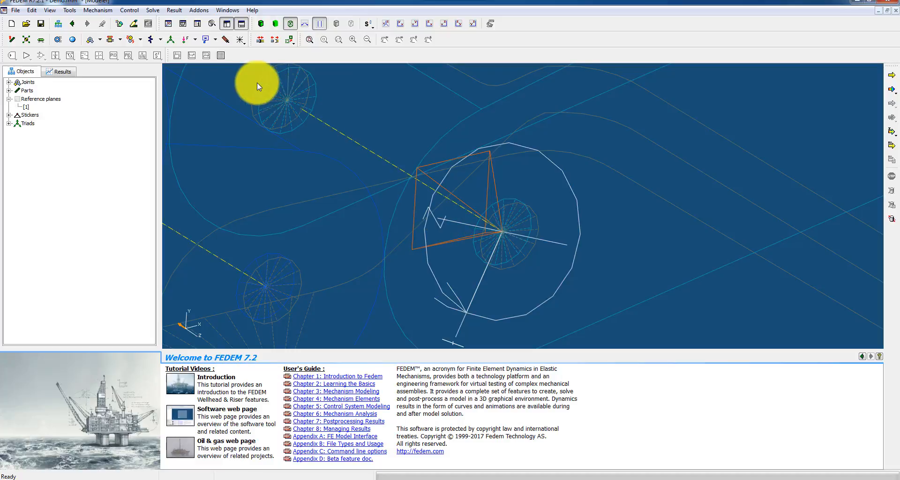
mouse_move(288, 104)
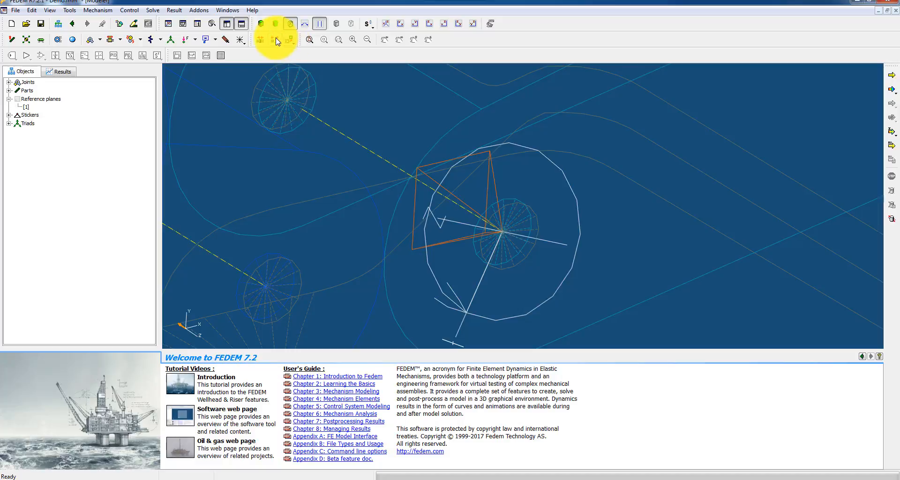
- Start a Smart Move of the revolute joint, using the joint centre as its start point
left_click(289, 39)
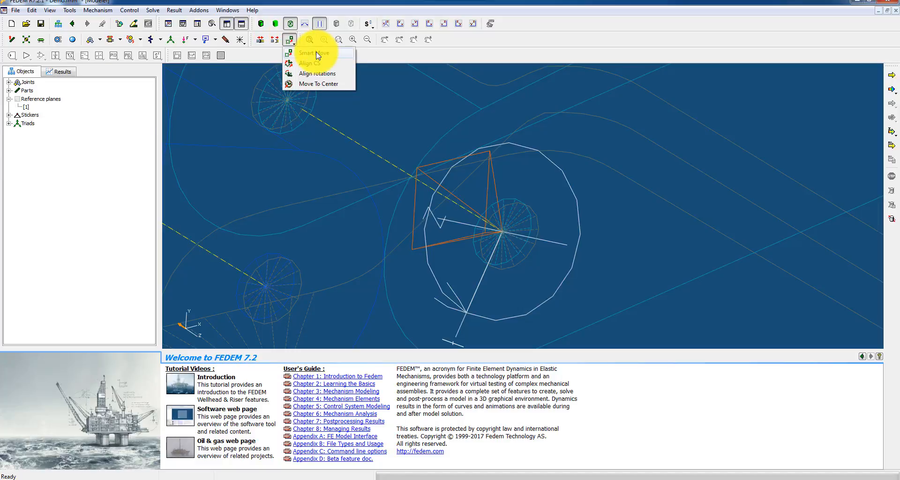
left_click(314, 52)
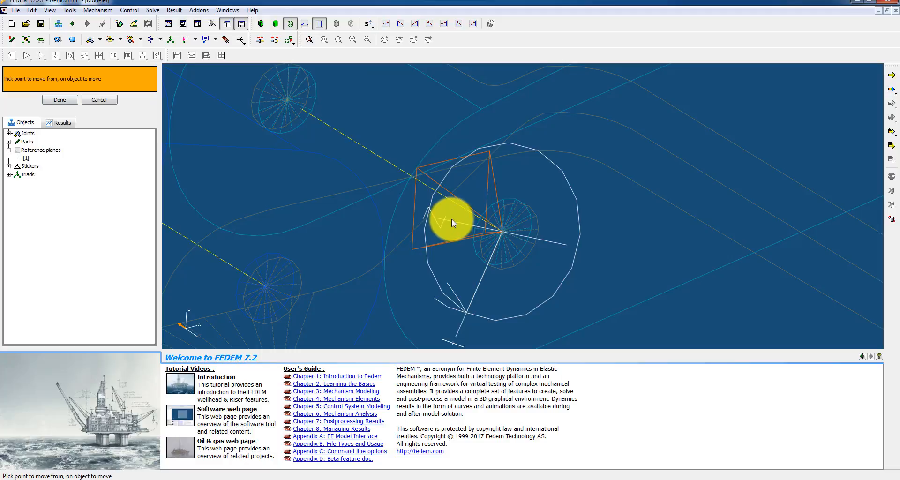
left_click(456, 224)
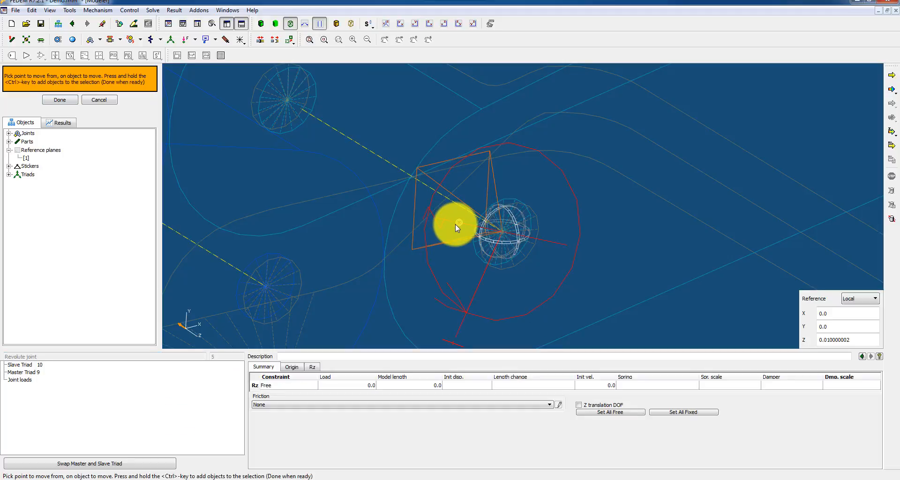
left_click(456, 224)
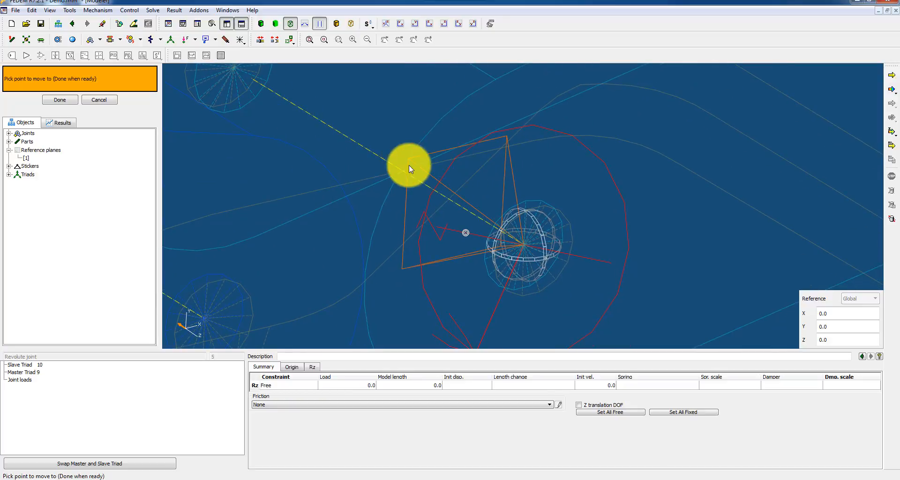
mouse_move(824, 292)
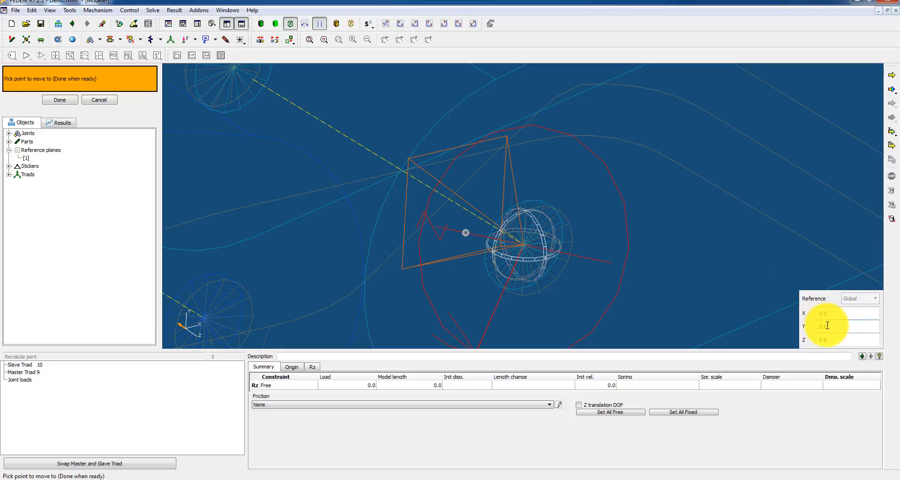
mouse_move(525, 251)
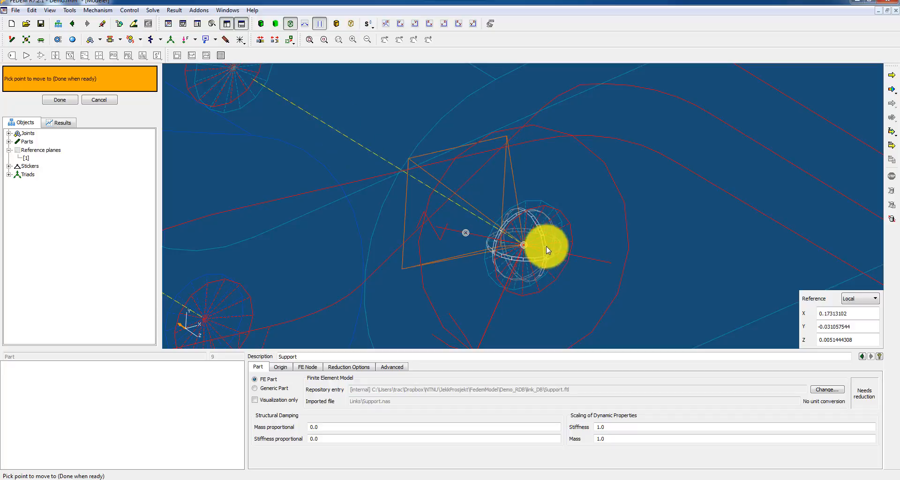
mouse_move(406, 287)
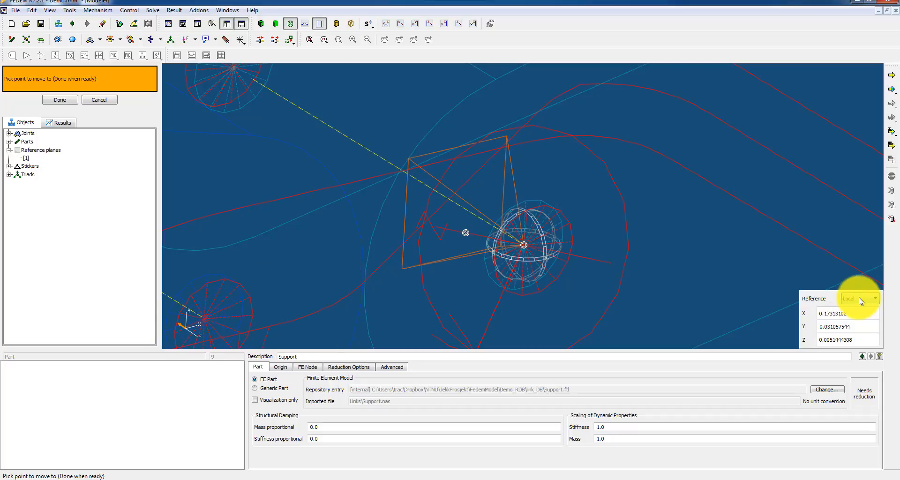
- Move the joint to the global destination with Z entered as -0.02 and apply it
left_click(875, 298)
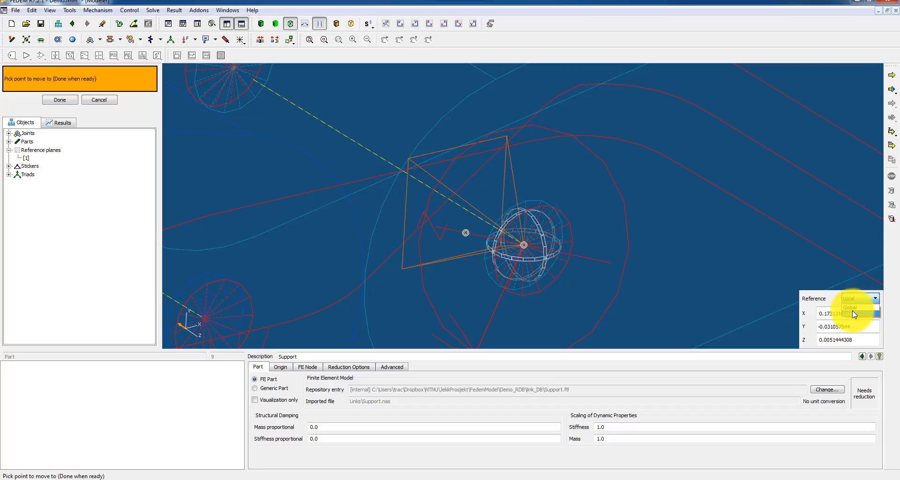
left_click(858, 298)
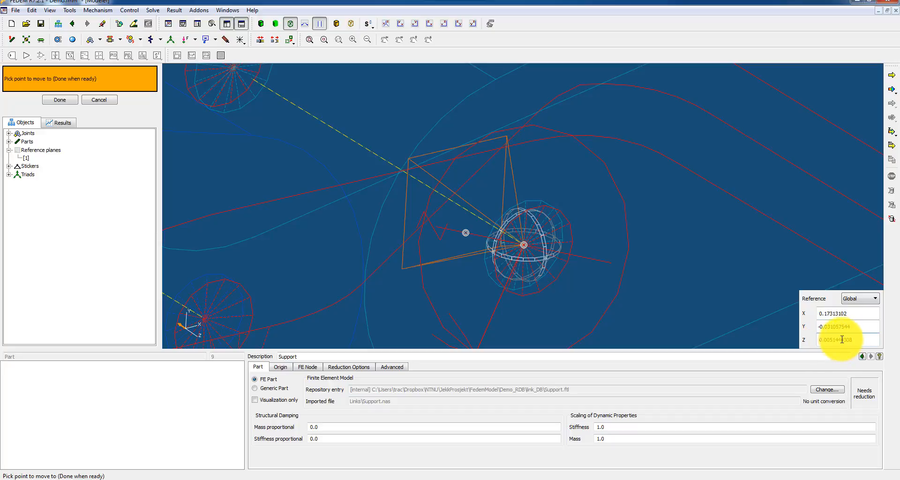
triple_click(847, 340)
type("0.1")
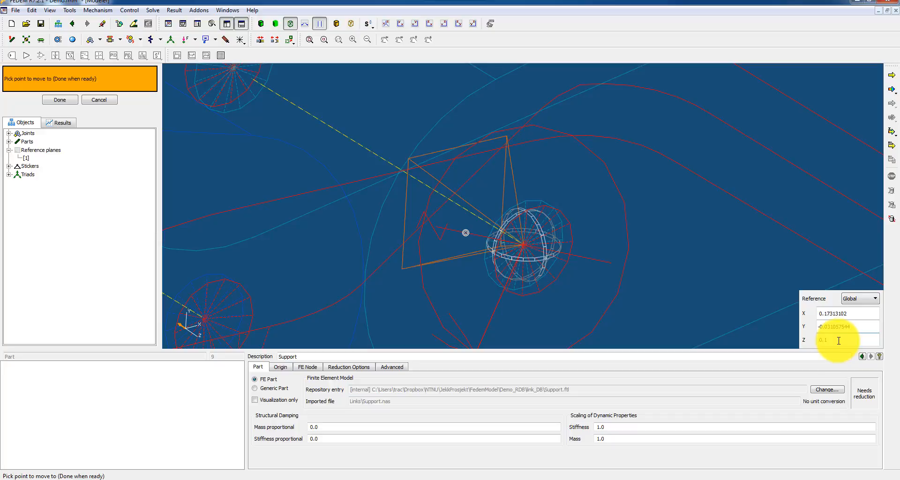
type("0.02")
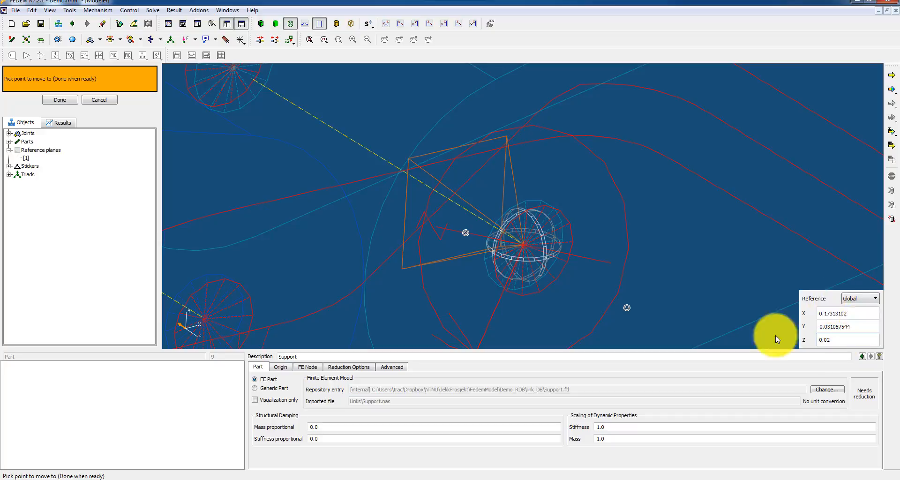
mouse_move(626, 310)
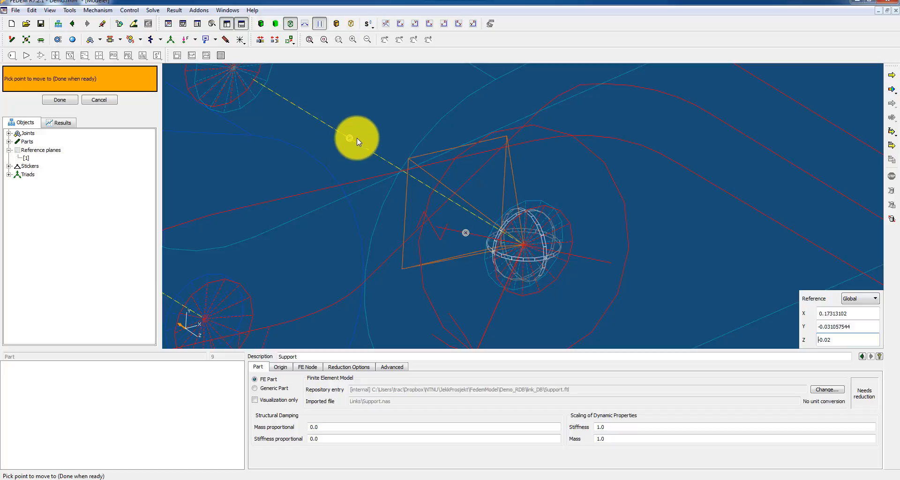
mouse_move(347, 140)
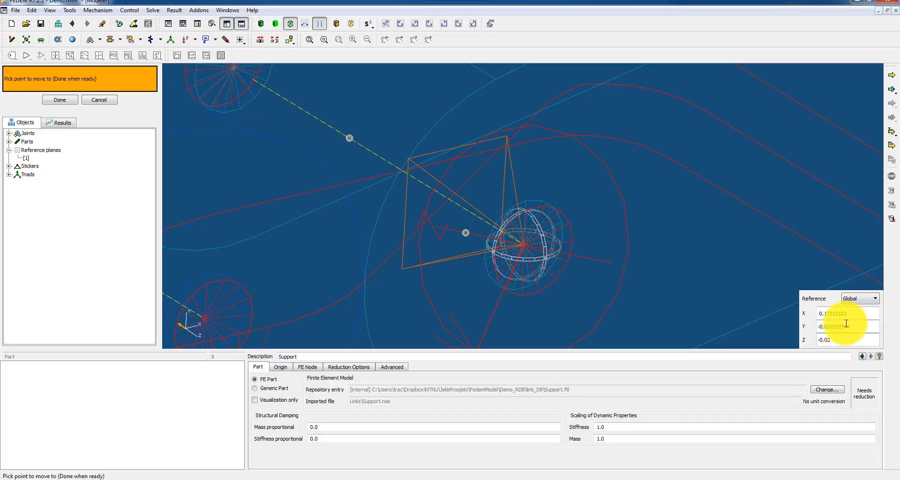
mouse_move(297, 165)
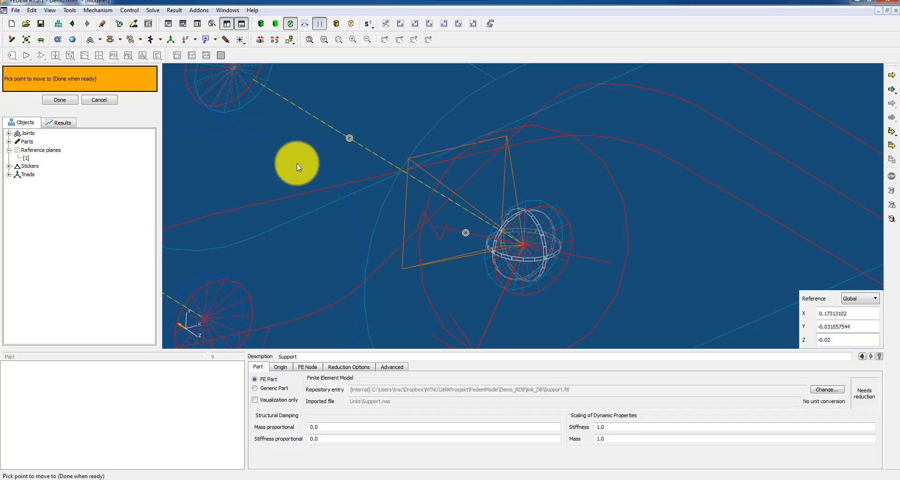
left_click(59, 99)
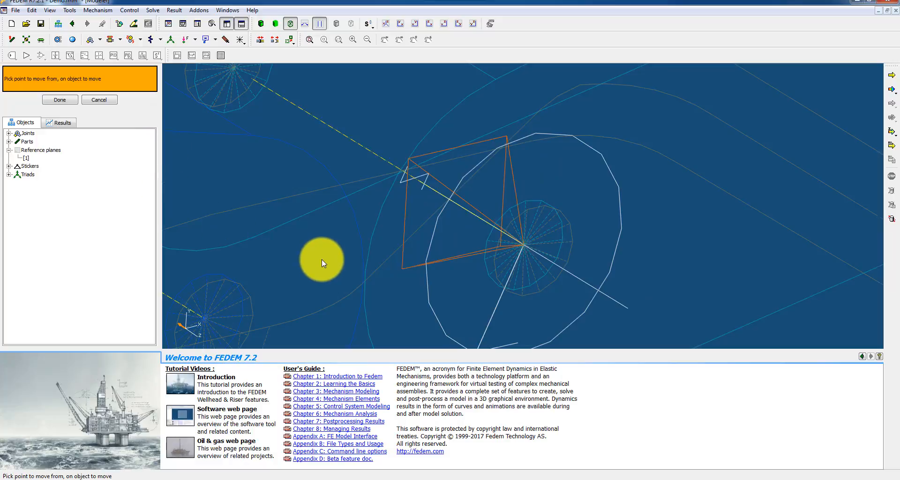
left_click_drag(321, 263, 400, 222)
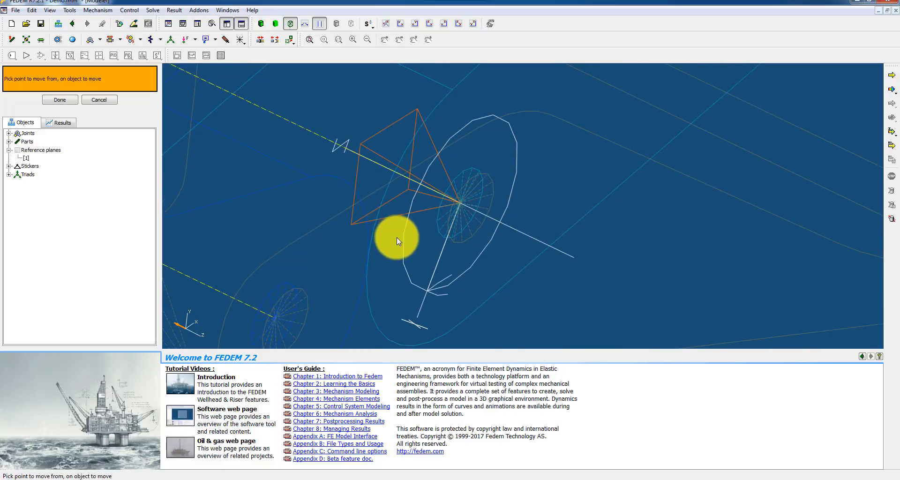
mouse_move(596, 240)
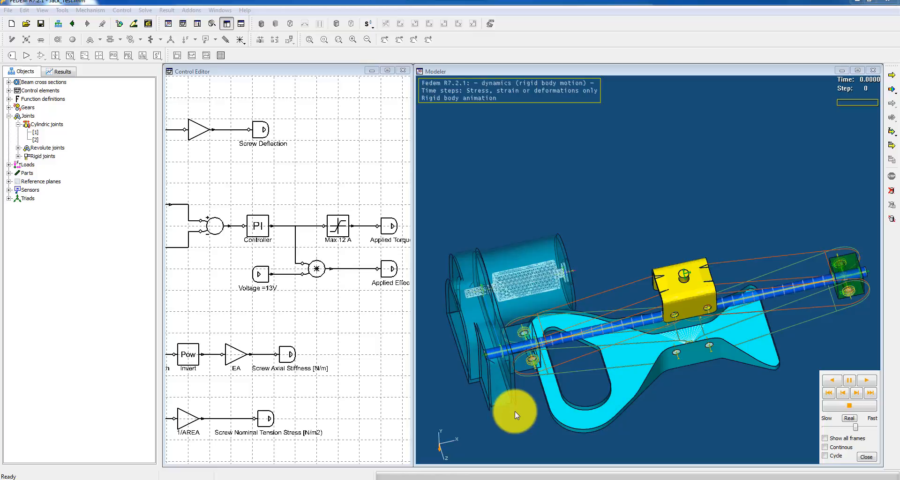
mouse_move(515, 415)
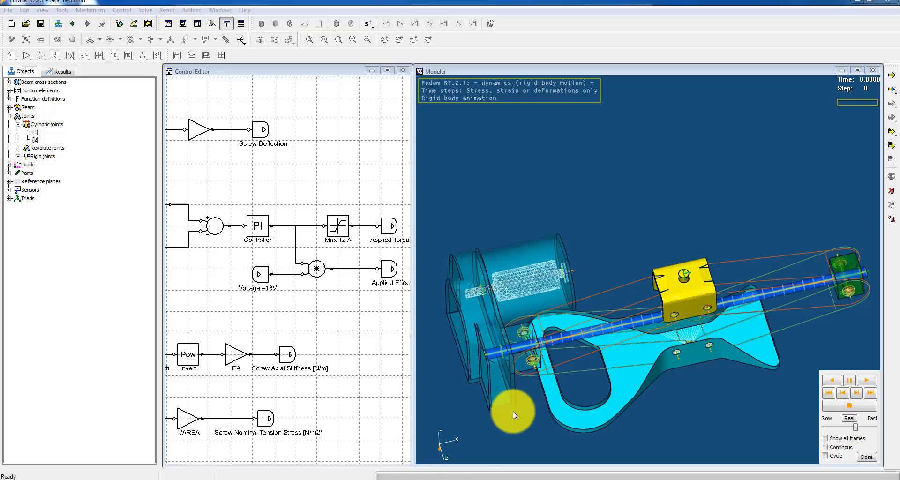
mouse_move(692, 367)
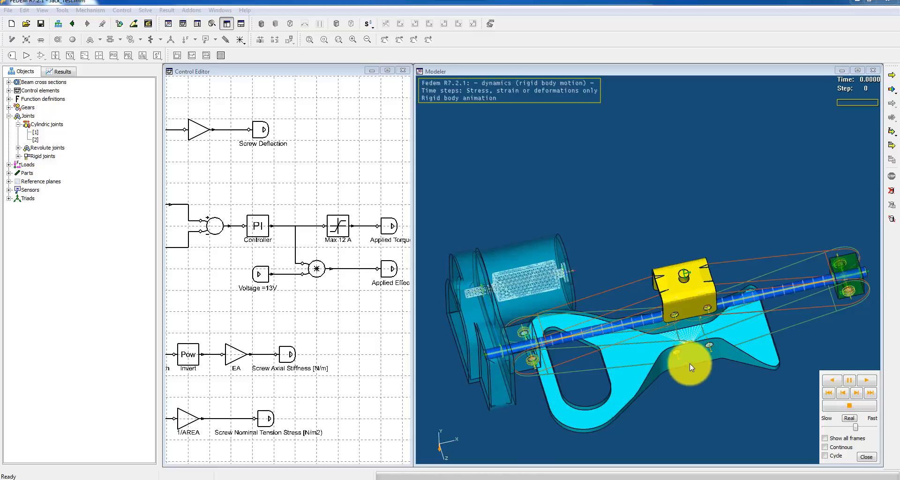
mouse_move(677, 379)
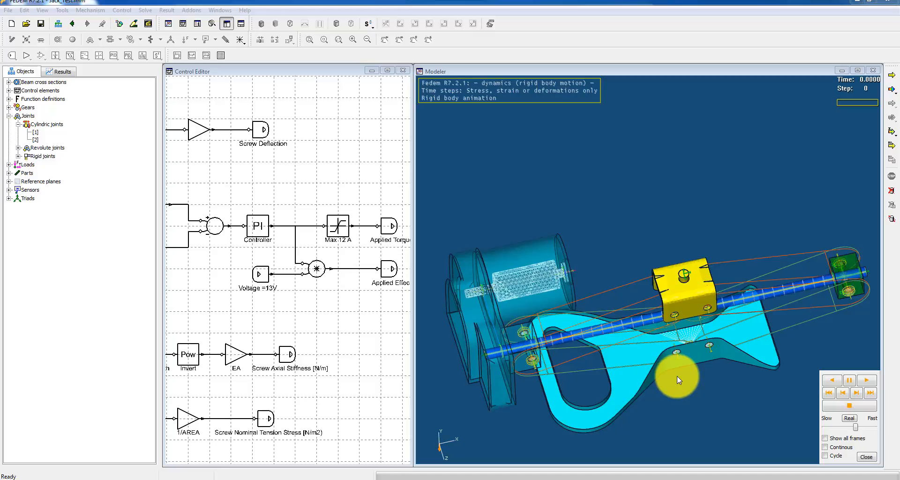
mouse_move(682, 384)
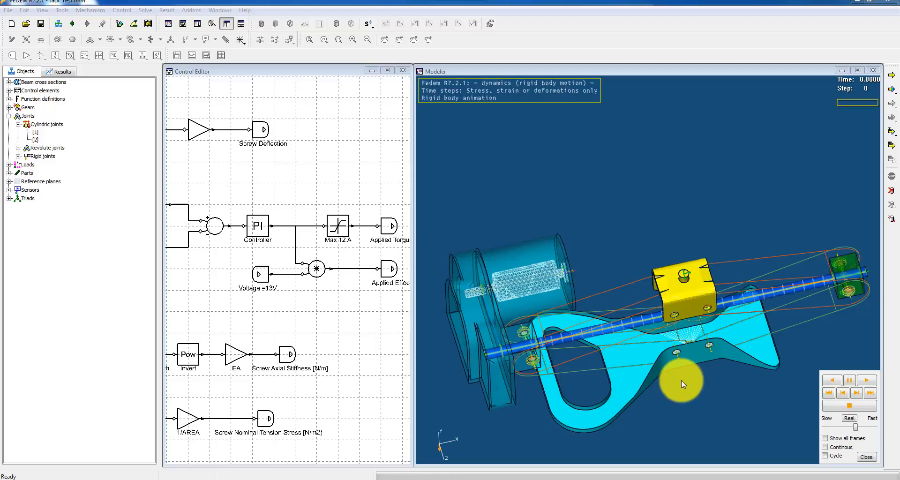
mouse_move(645, 327)
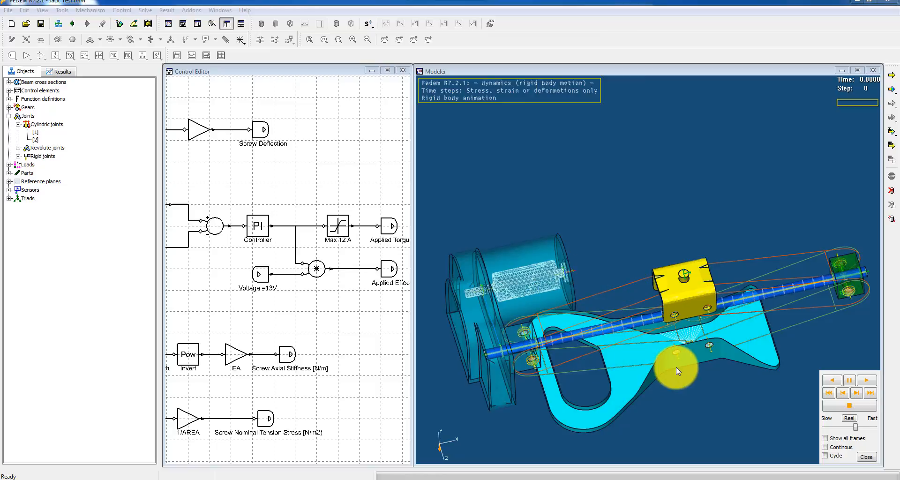
mouse_move(676, 376)
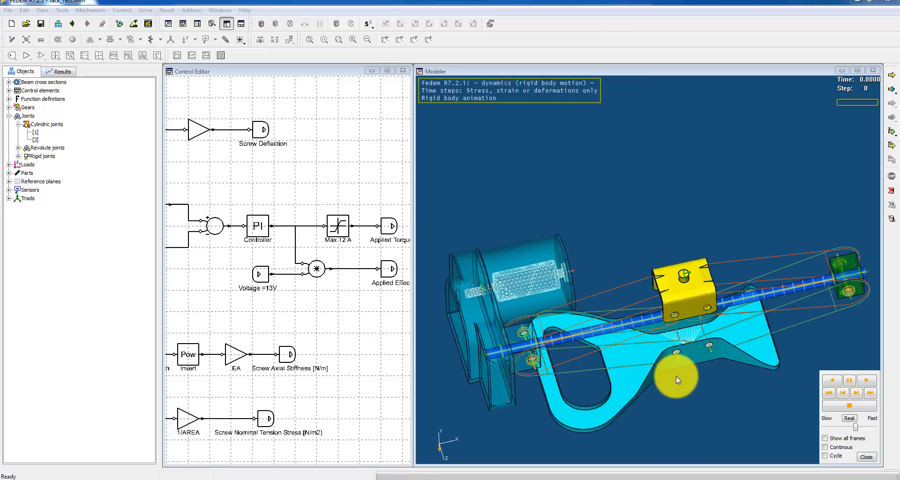
mouse_move(633, 350)
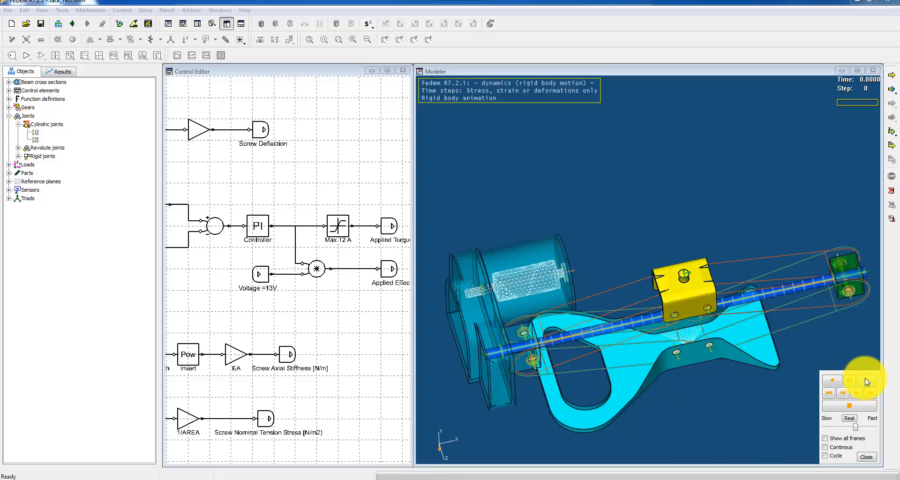
- Start playing the scissor-jack rigid-body animation beside the control diagram
left_click(831, 379)
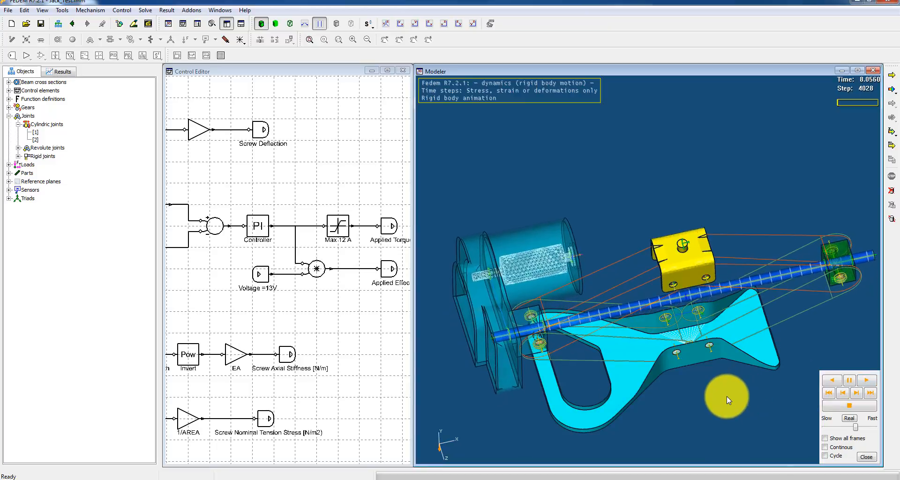